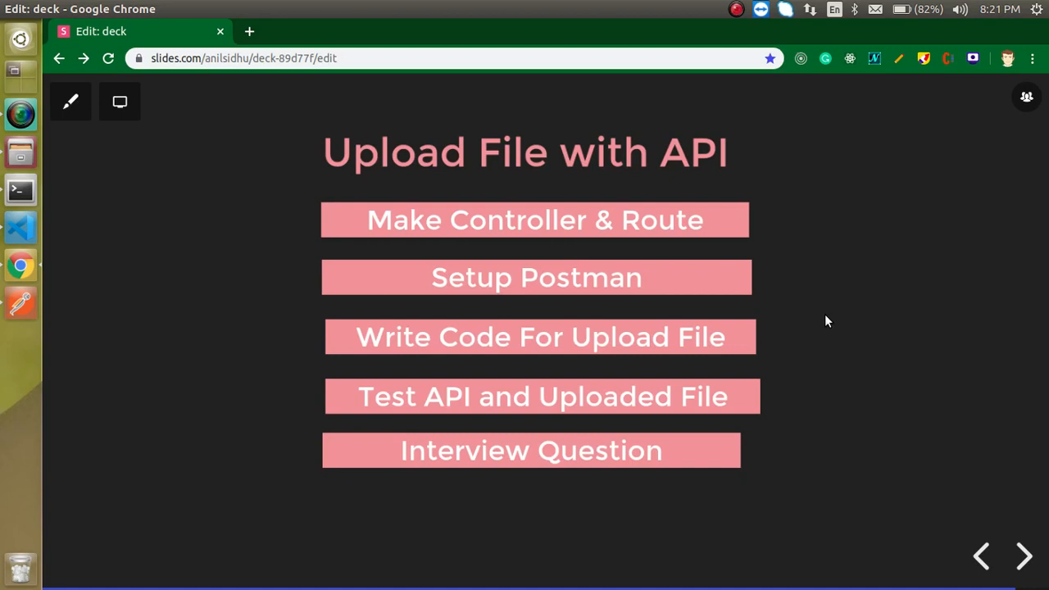
pyautogui.moveTo(556, 168)
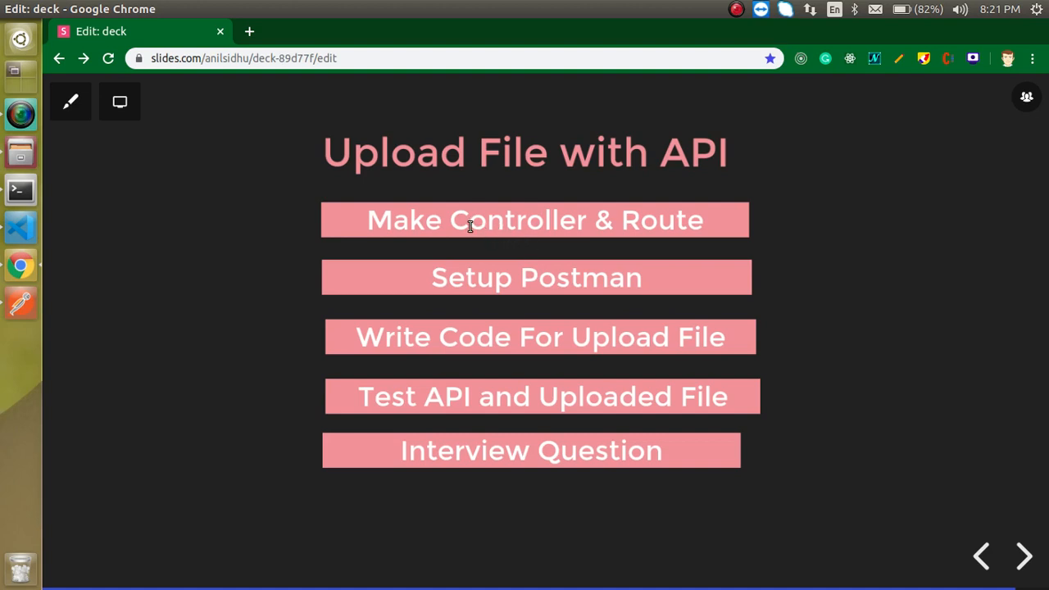
pyautogui.moveTo(617, 226)
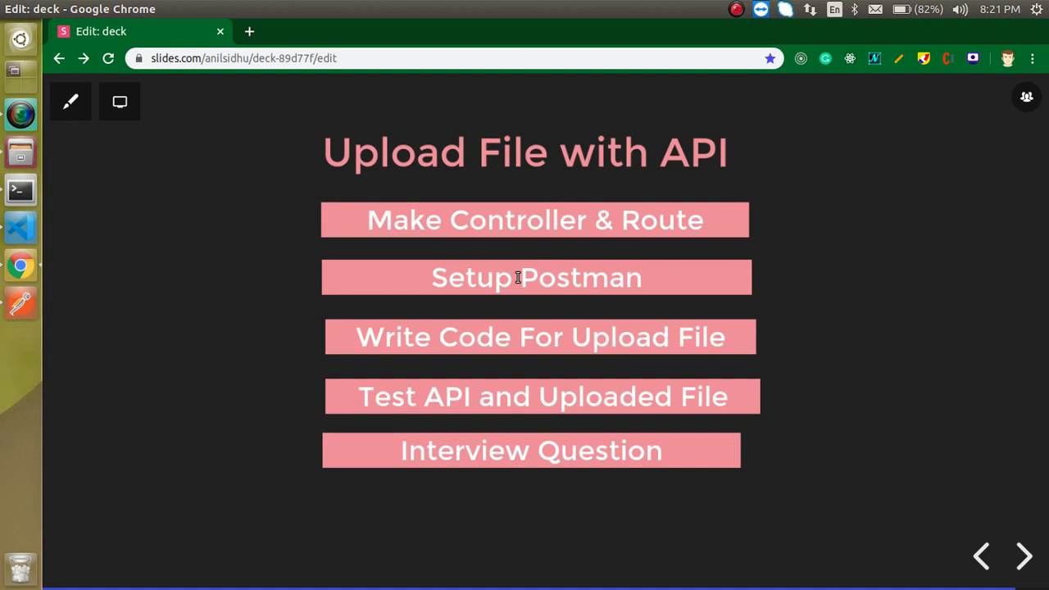
pyautogui.moveTo(487, 339)
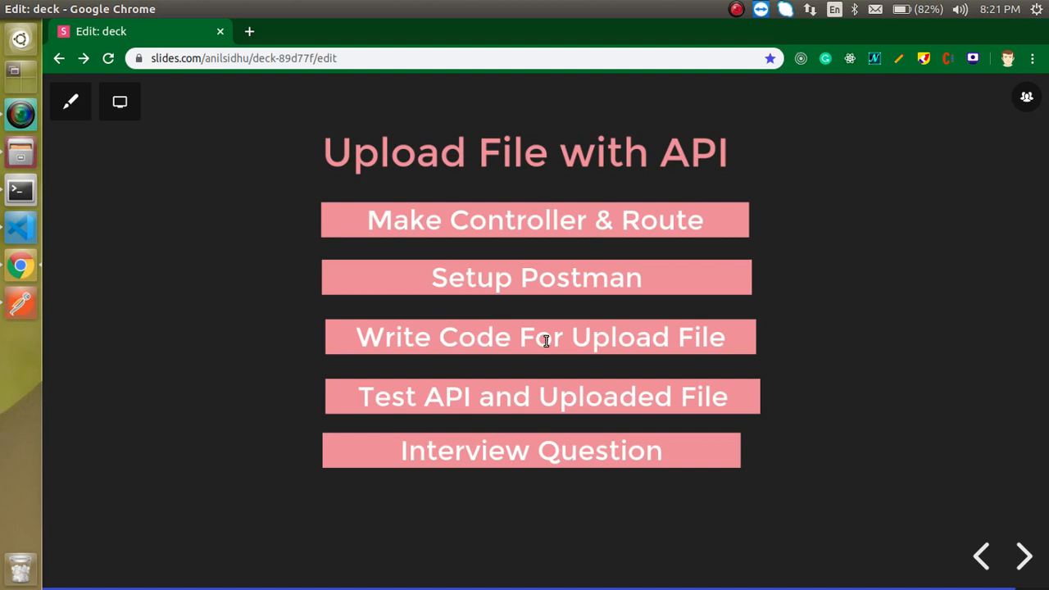
pyautogui.moveTo(450, 401)
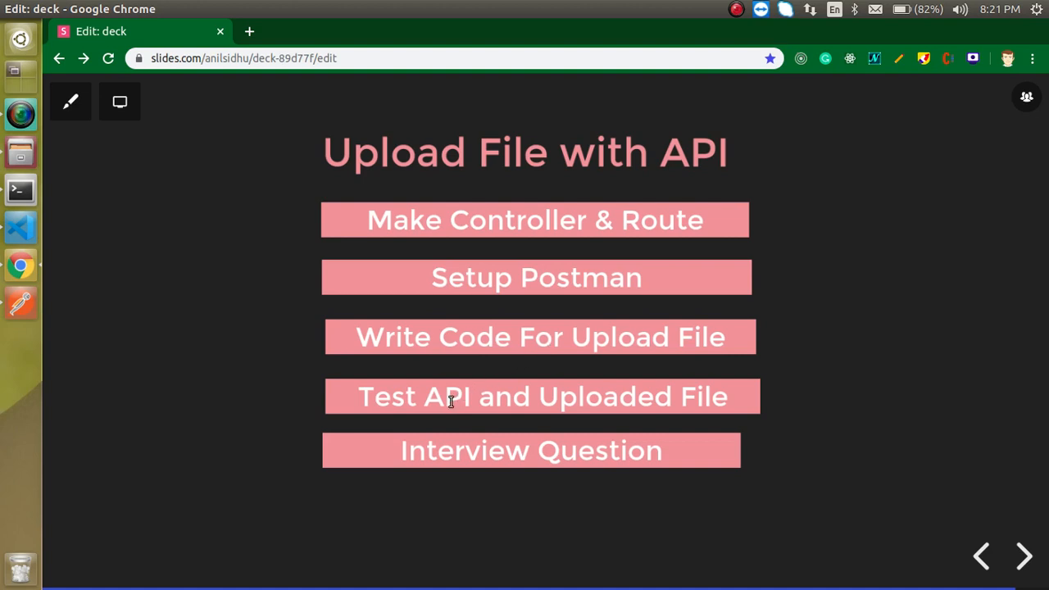
pyautogui.moveTo(533, 236)
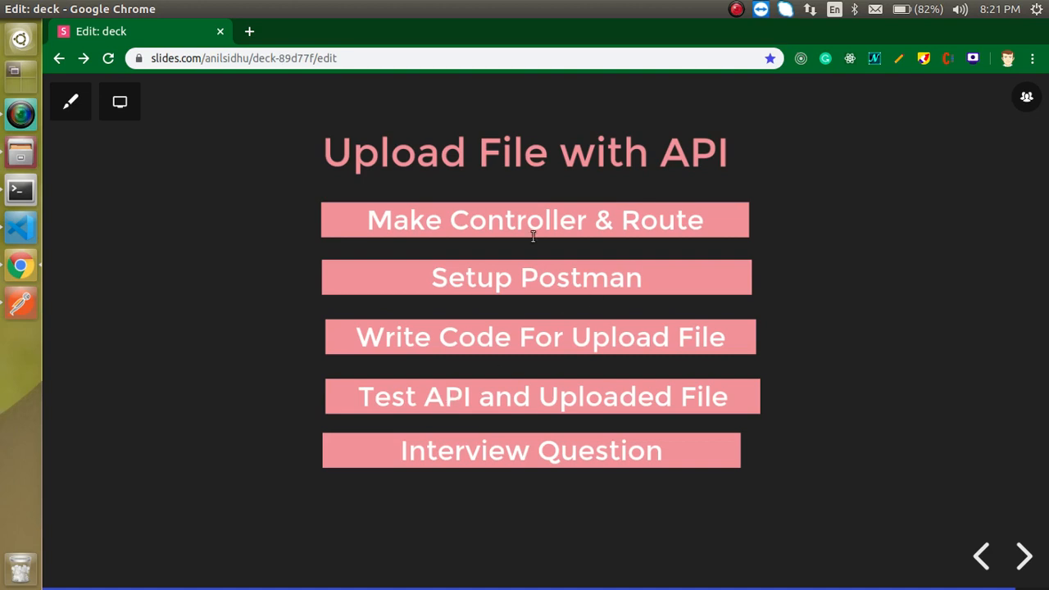
pyautogui.moveTo(446, 353)
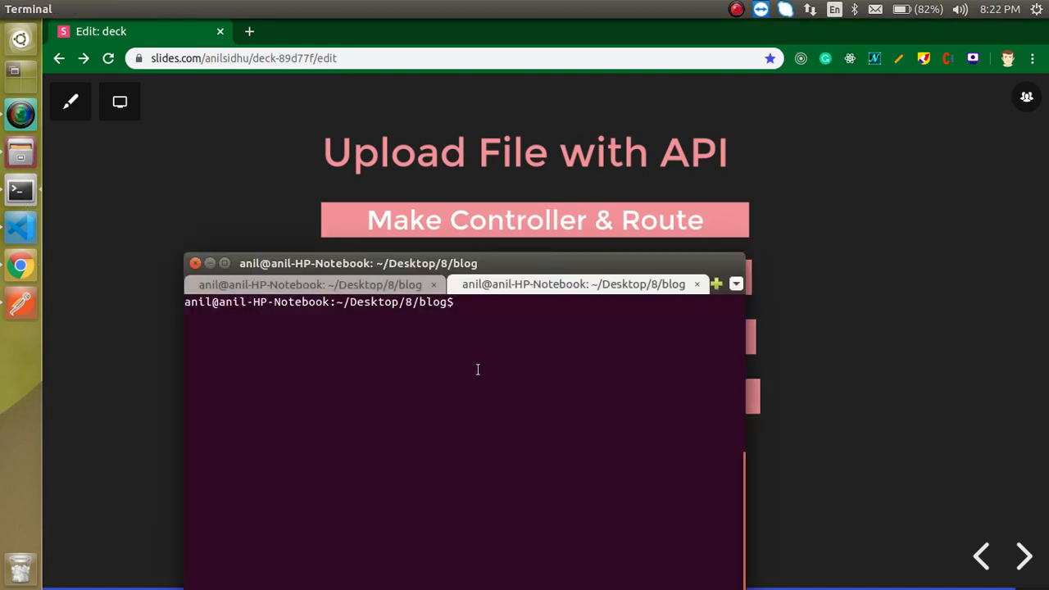
# - Run php artisan make:controller FileController in the blog project's terminal
pyautogui.write('php artisan make:m')
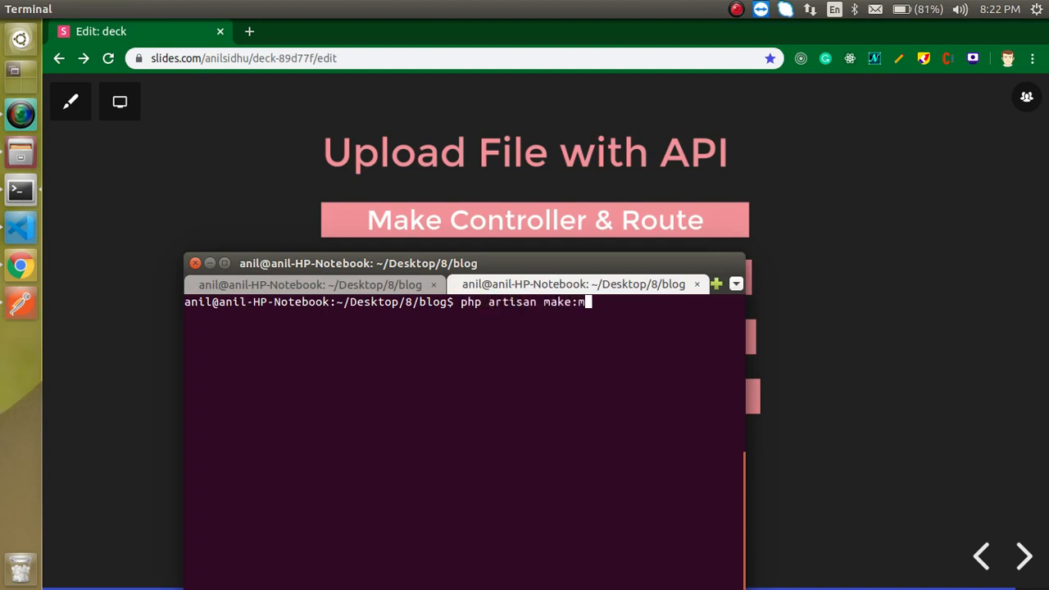
pyautogui.write('on')
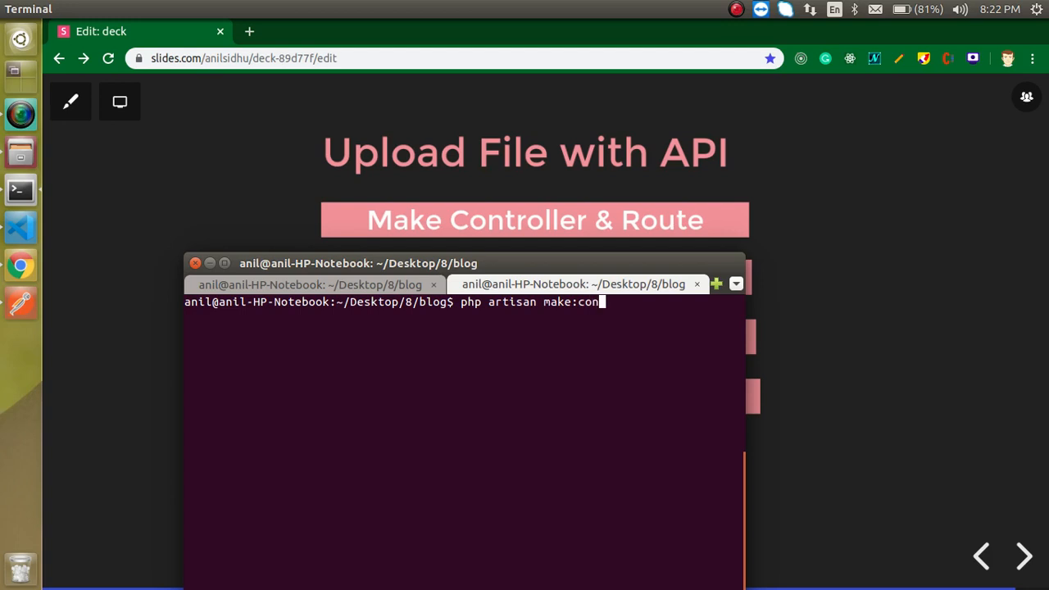
pyautogui.write('troller')
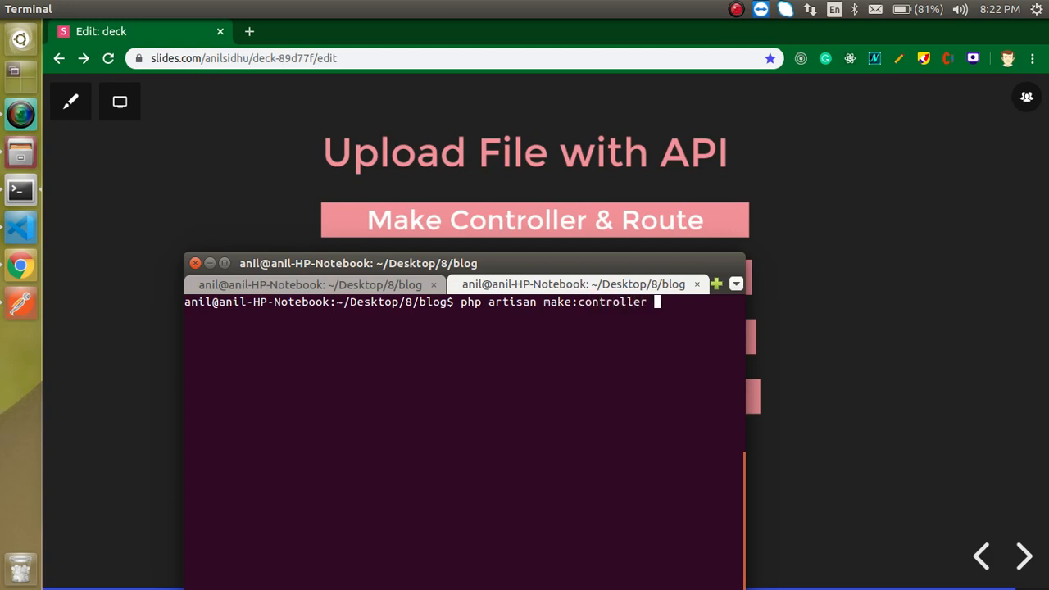
pyautogui.write('File')
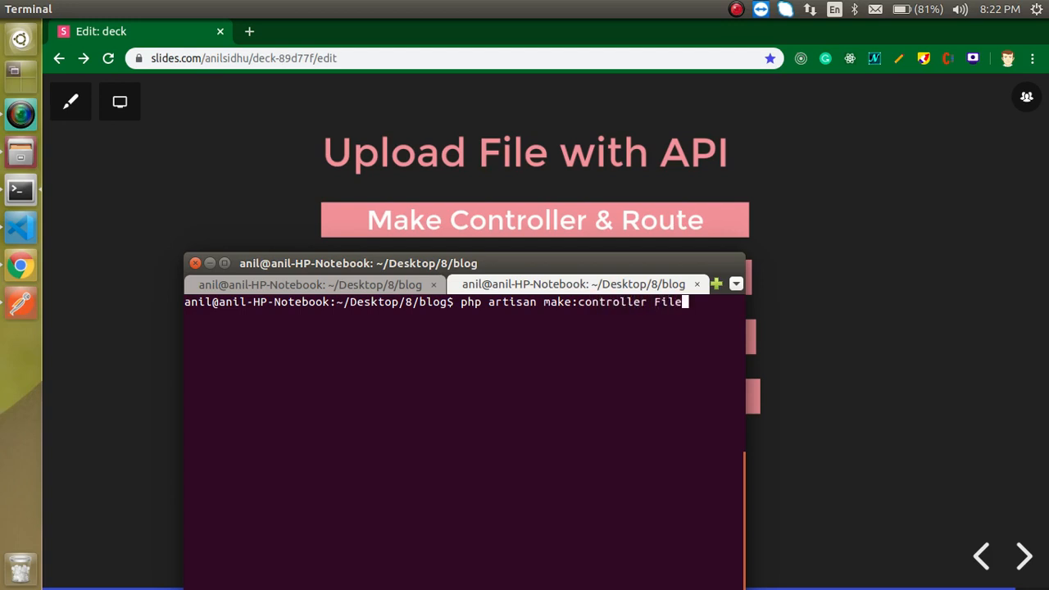
pyautogui.write('Com')
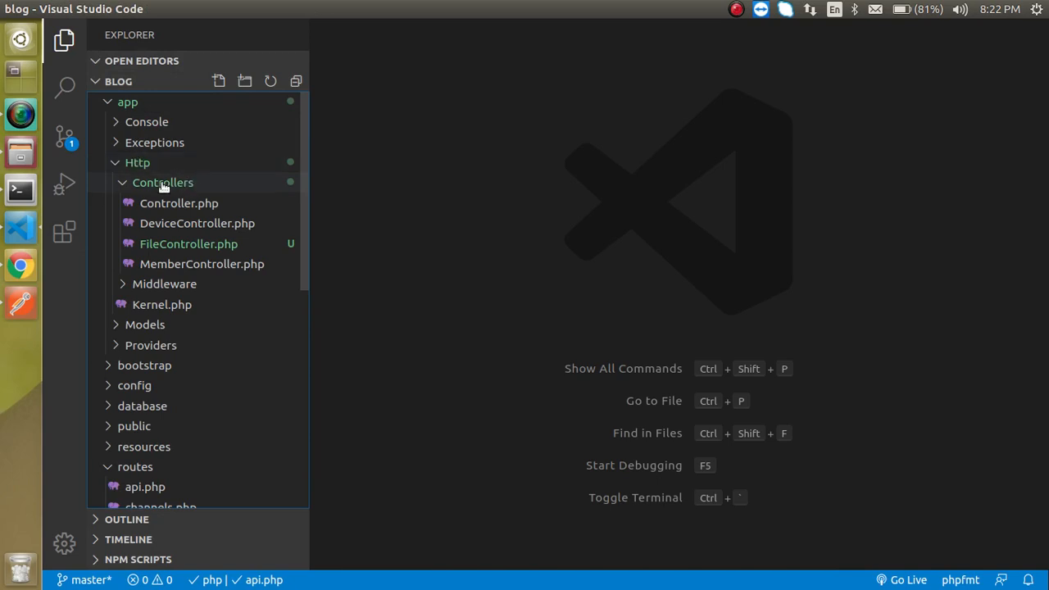
# - Add function upload() returning ["result"=>"pass"] to FileController.php
pyautogui.click(189, 243)
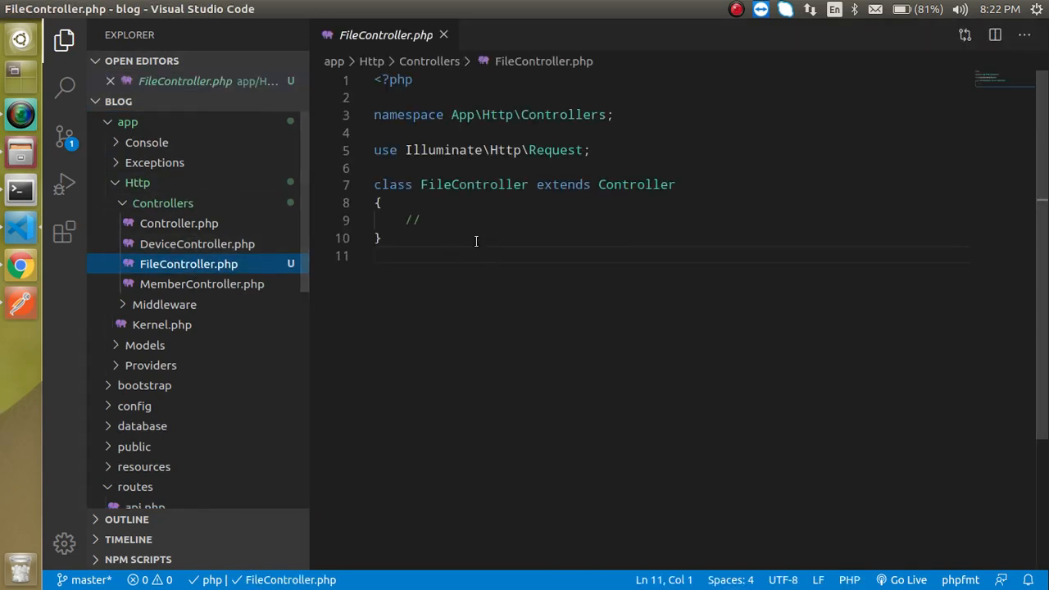
pyautogui.write('function')
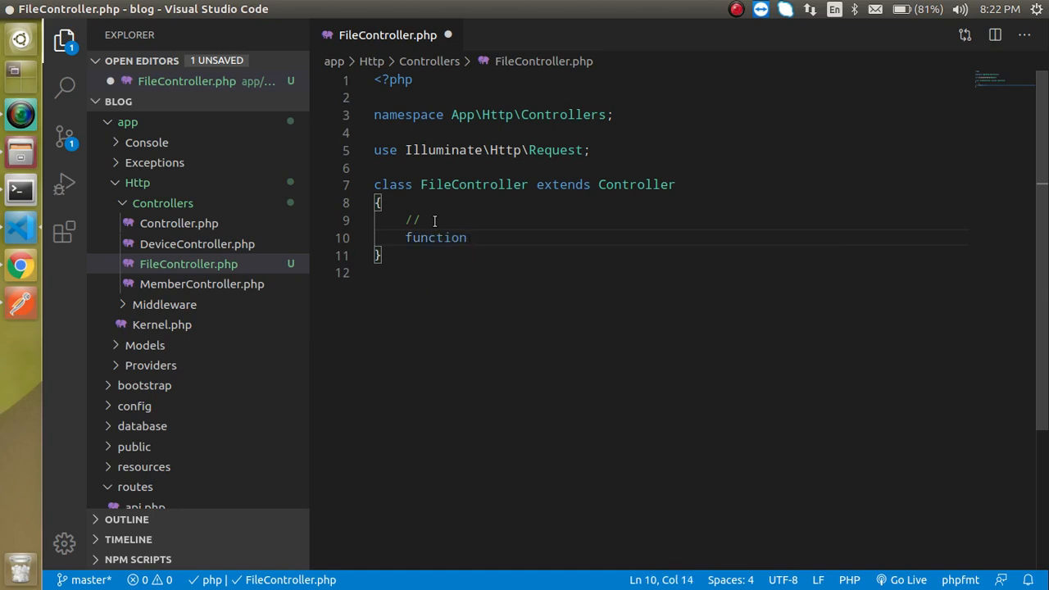
pyautogui.write('upload')
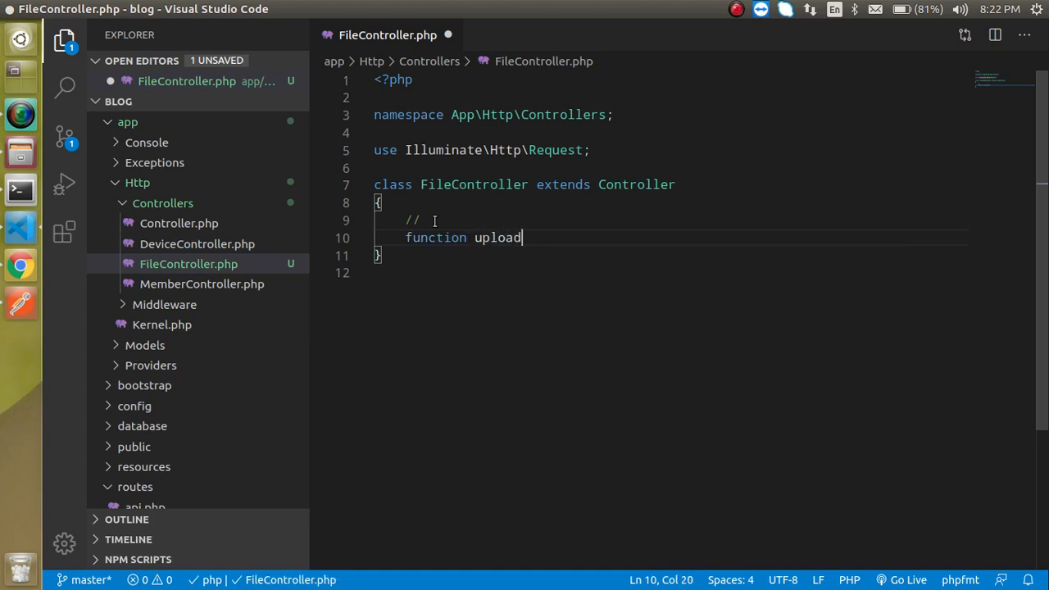
pyautogui.write('()')
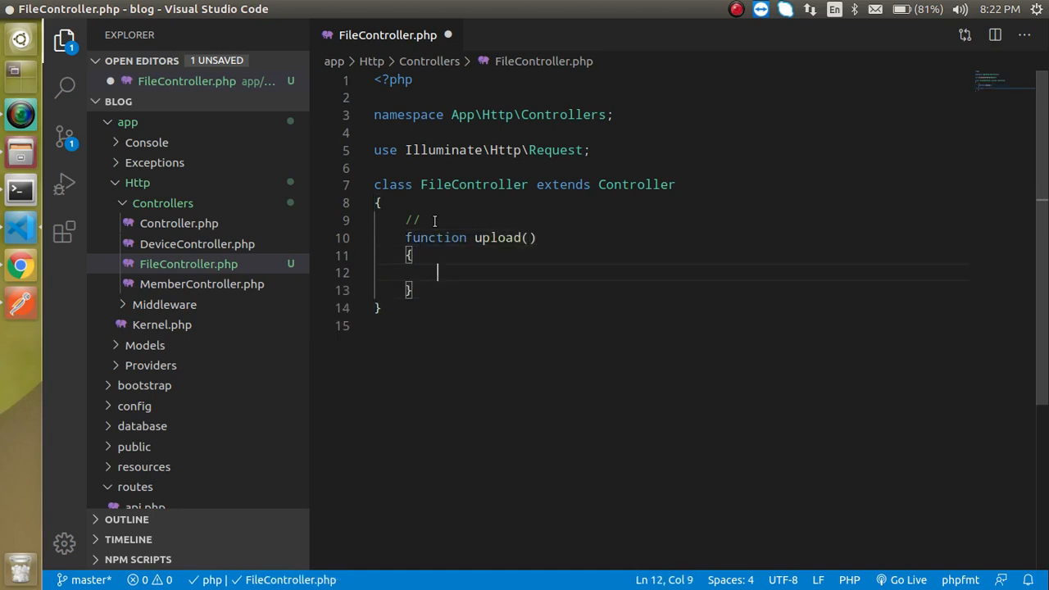
pyautogui.write('return')
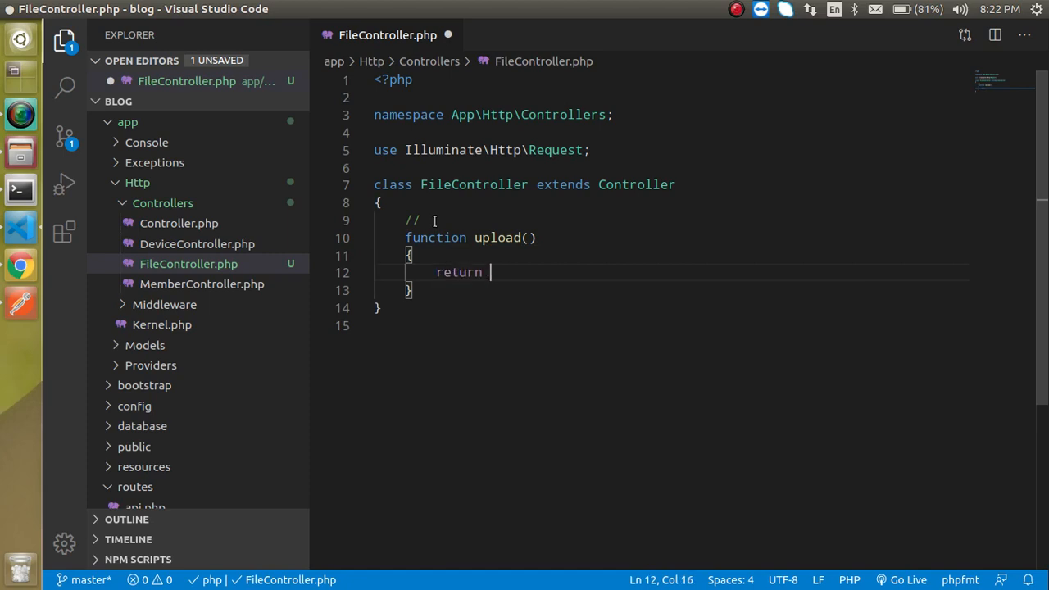
pyautogui.write('"result"]')
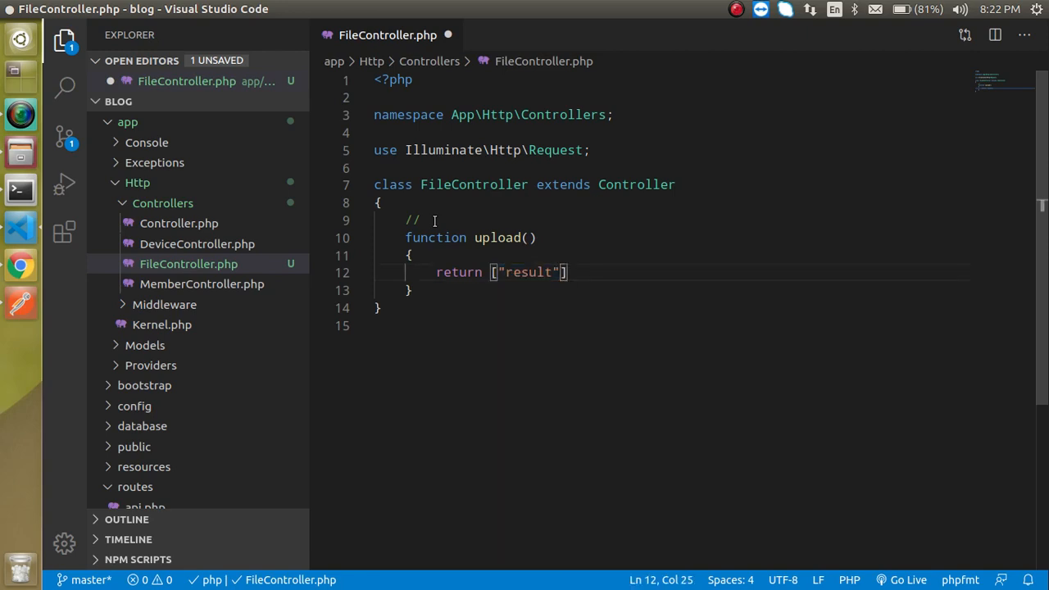
pyautogui.write('=>')
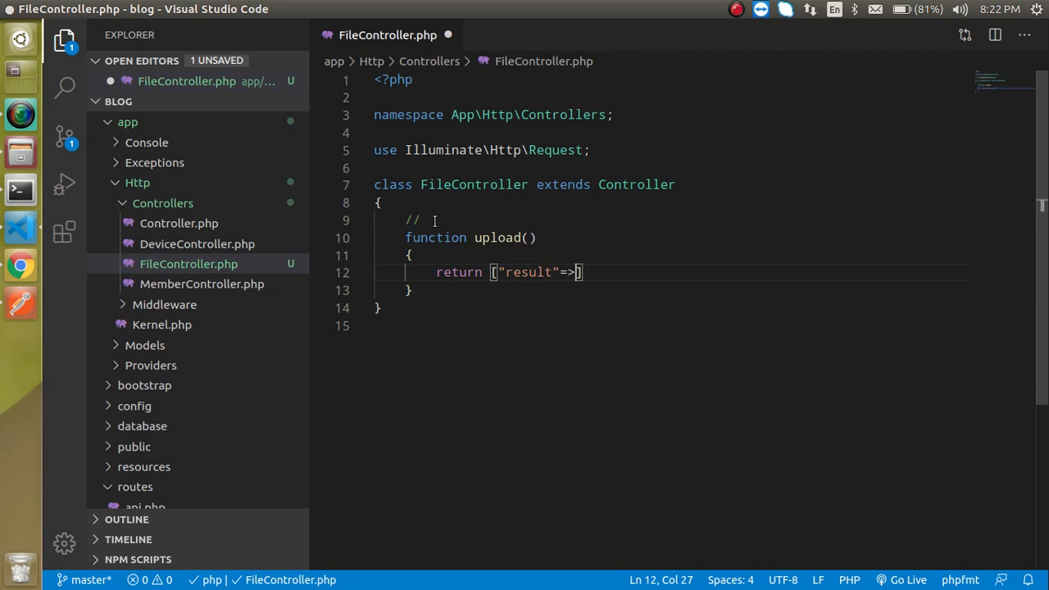
pyautogui.write('""')
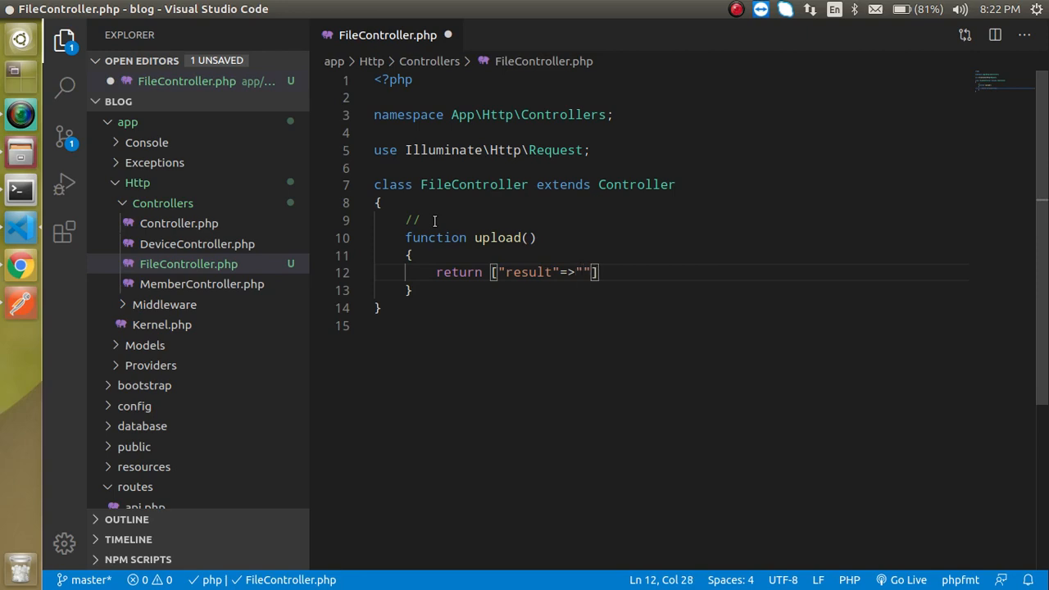
pyautogui.write('pass')
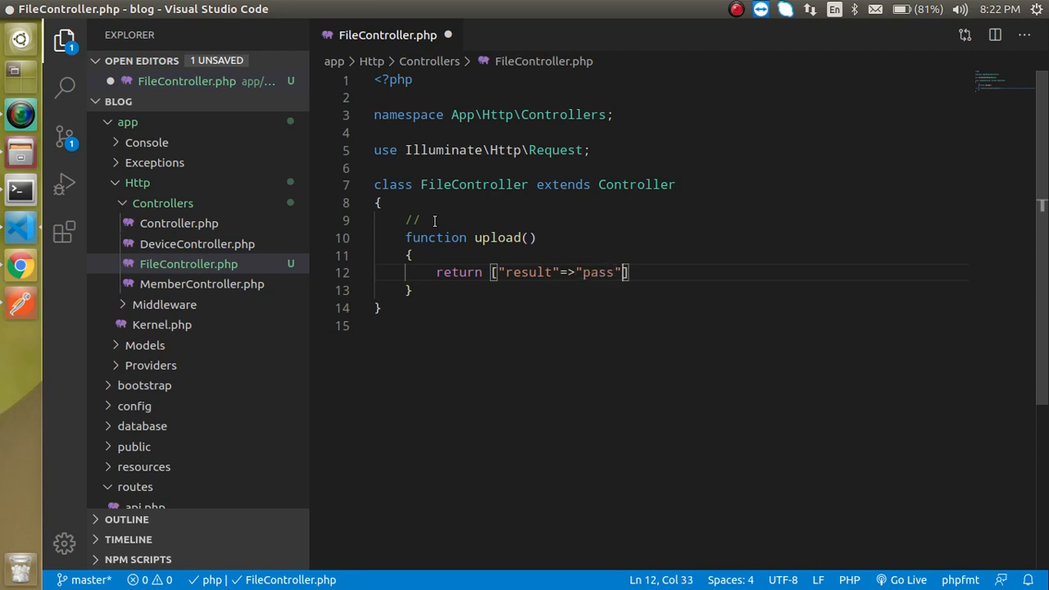
pyautogui.write(';')
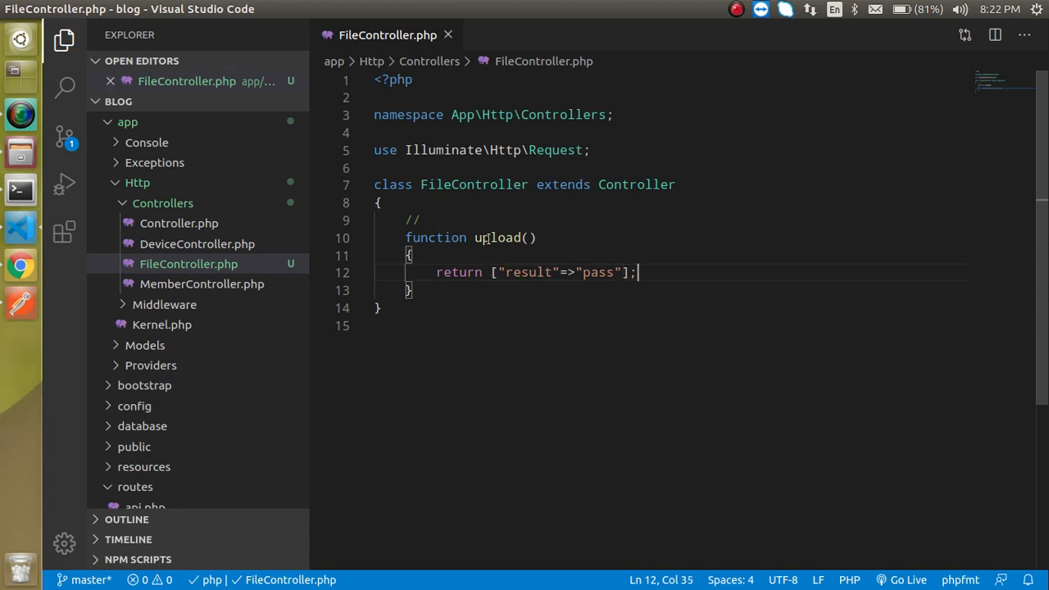
pyautogui.scroll(-3)
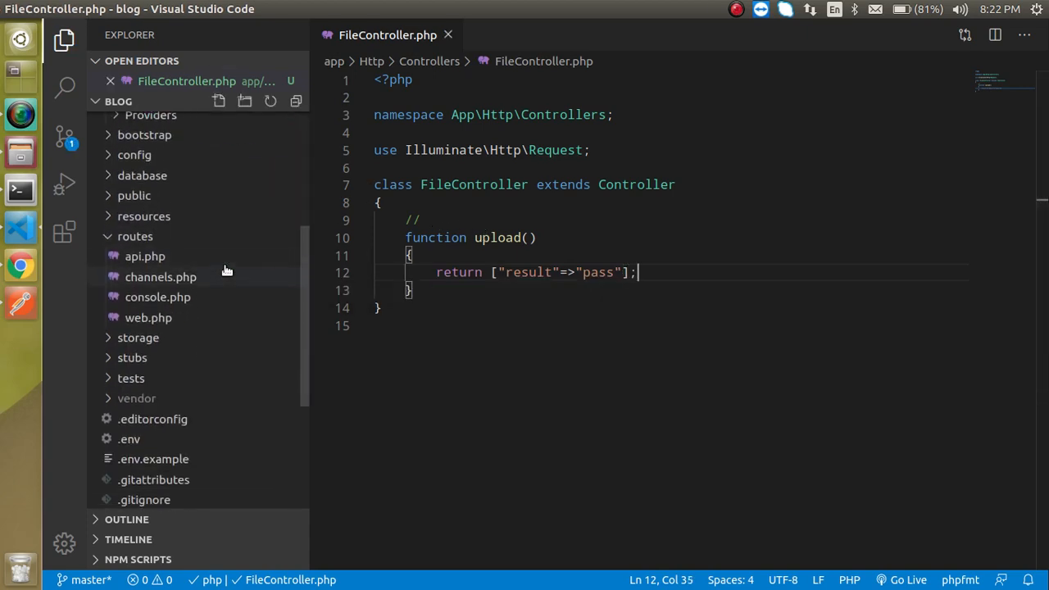
# - Import App\Http\Controllers\FileController at the top of routes/api.php
pyautogui.click(145, 255)
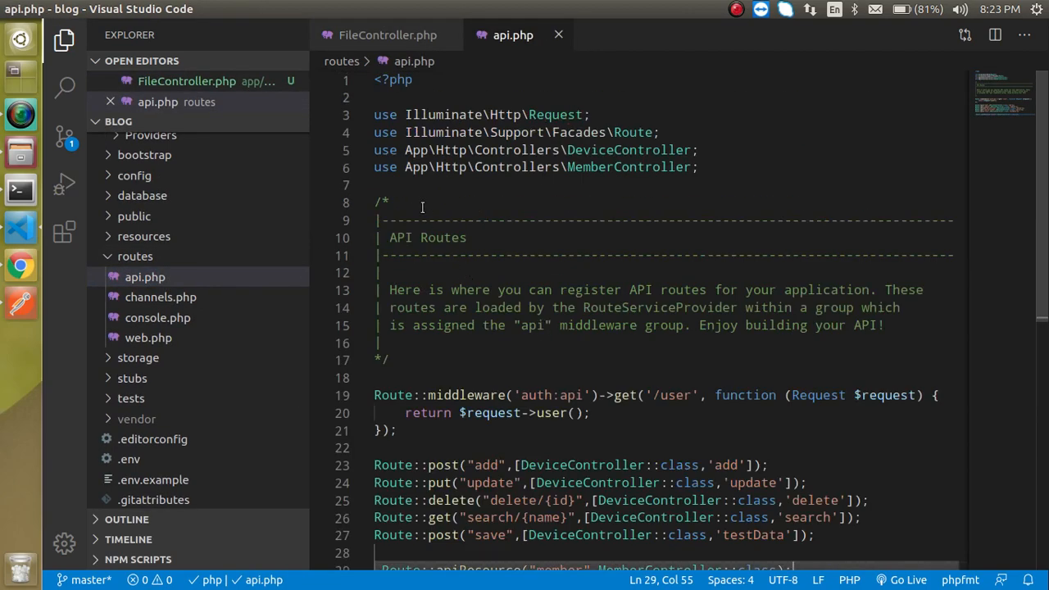
pyautogui.write('use')
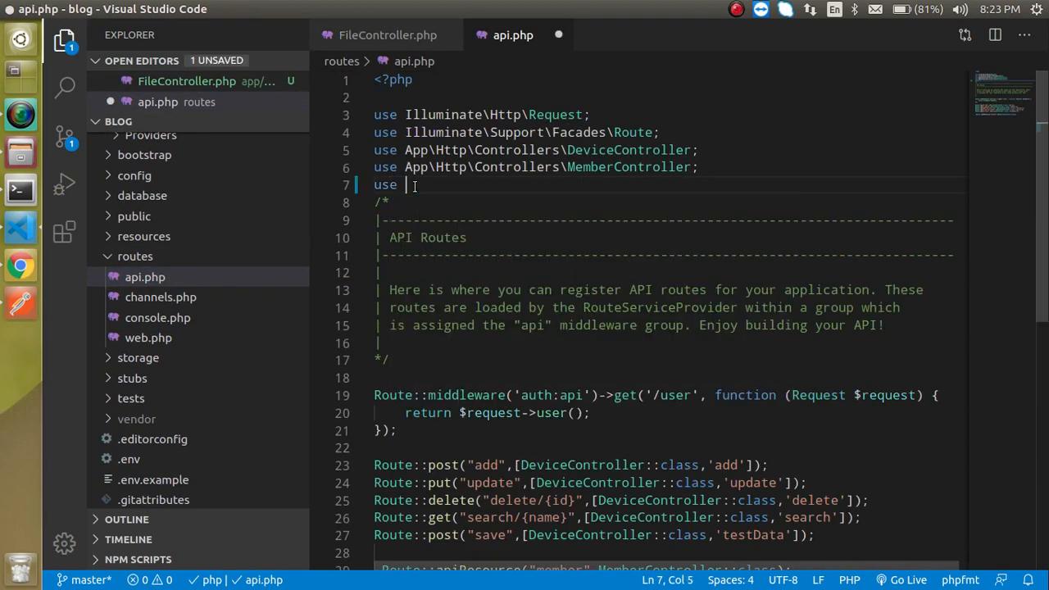
pyautogui.write('App\\Http\\Controllers\\')
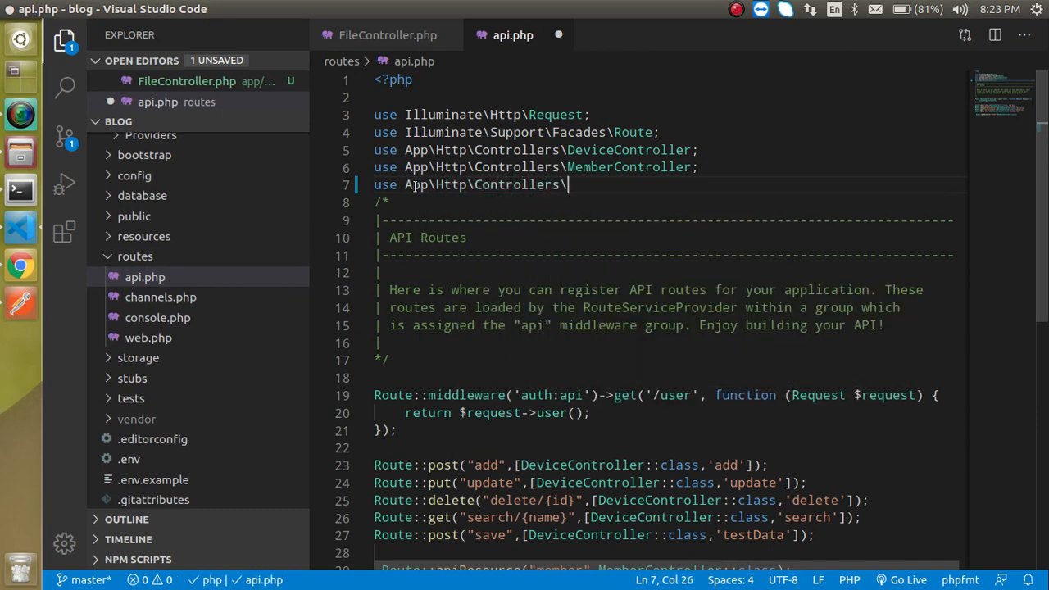
pyautogui.write('File')
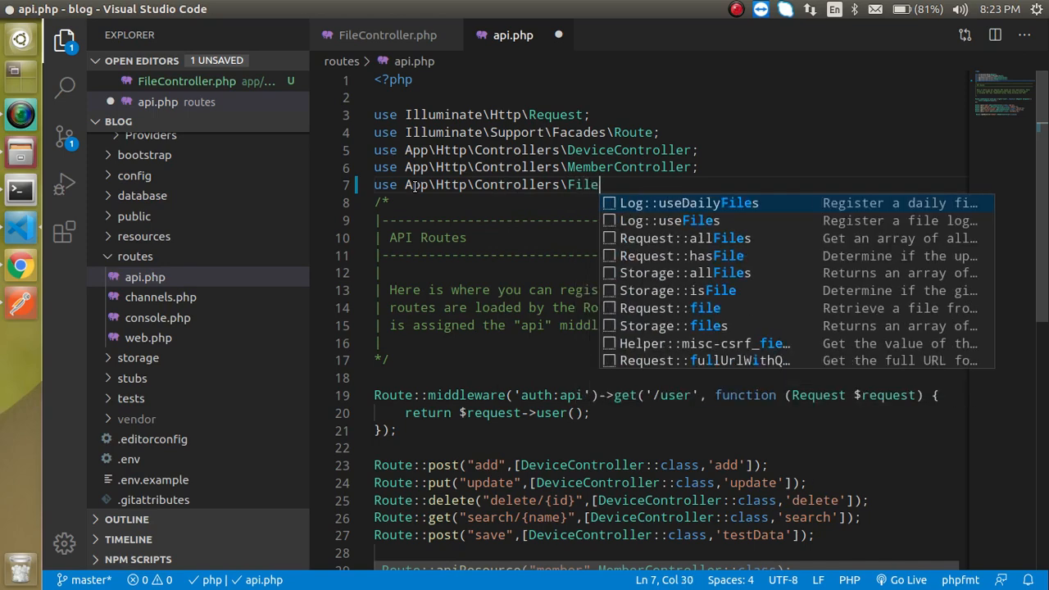
pyautogui.write('Controller')
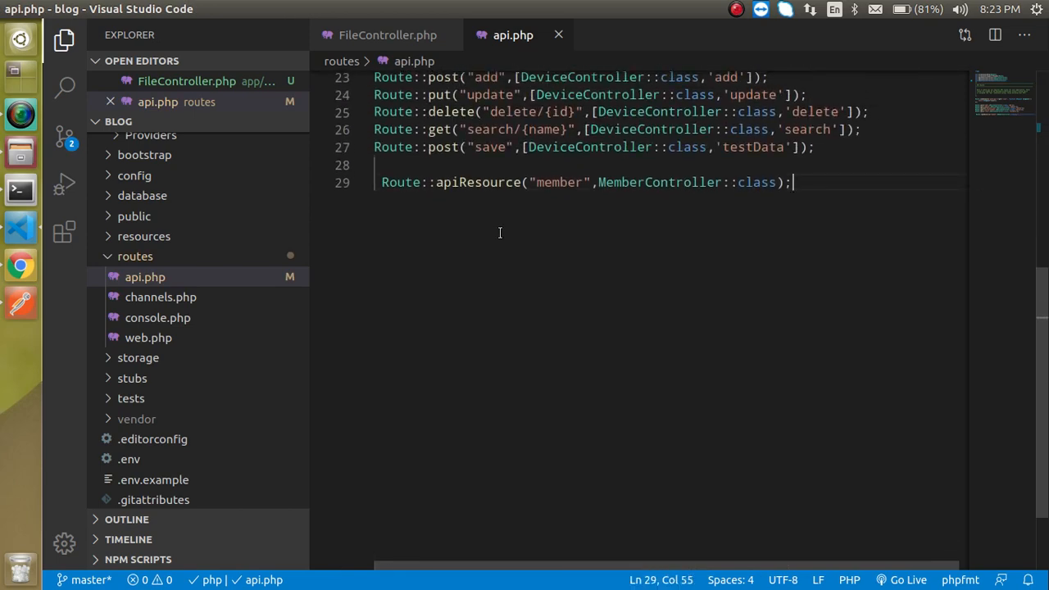
# - Add Route::post("upload",[FileController::class,'upload']) and cross-check the controller's upload function
pyautogui.write('Route')
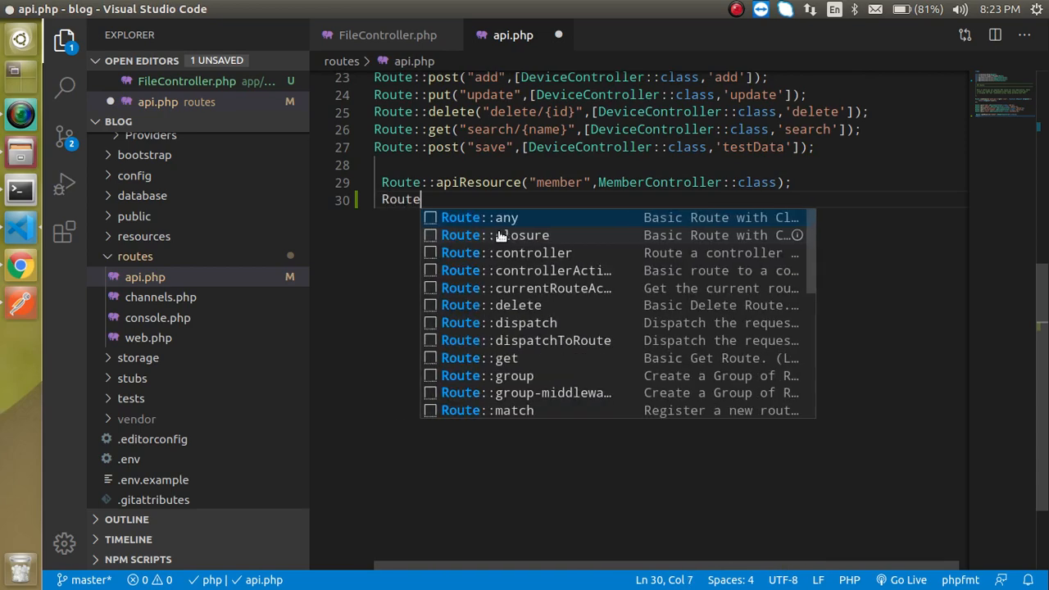
pyautogui.write('::post("')
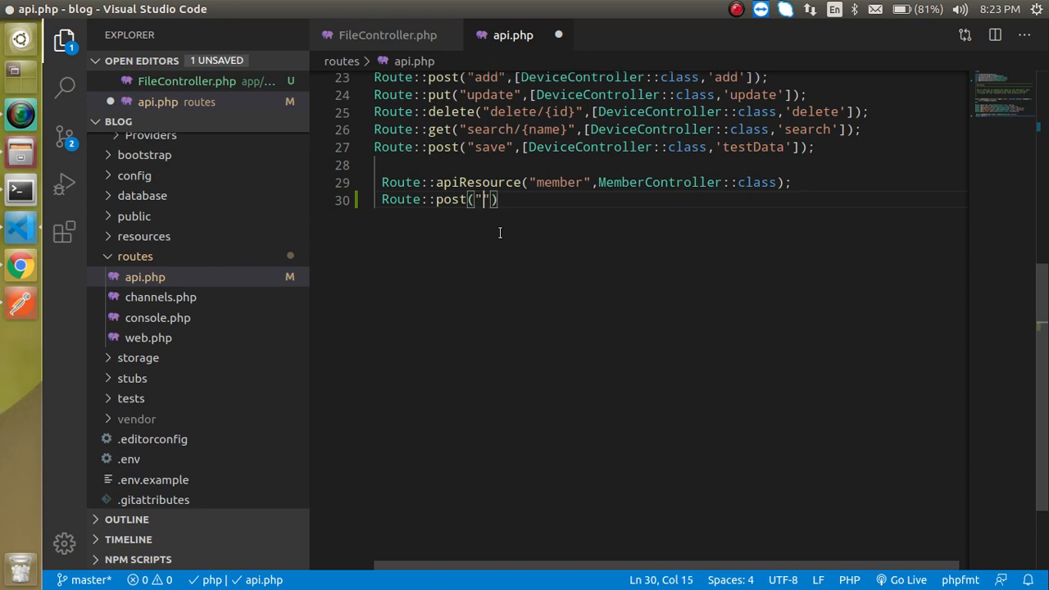
pyautogui.write('uplad')
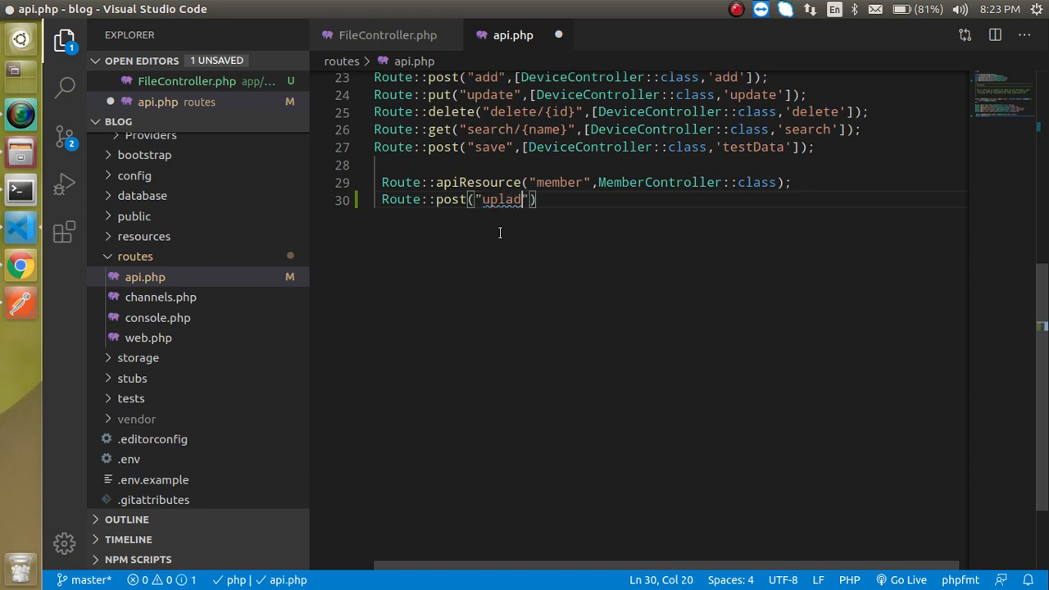
pyautogui.write('o')
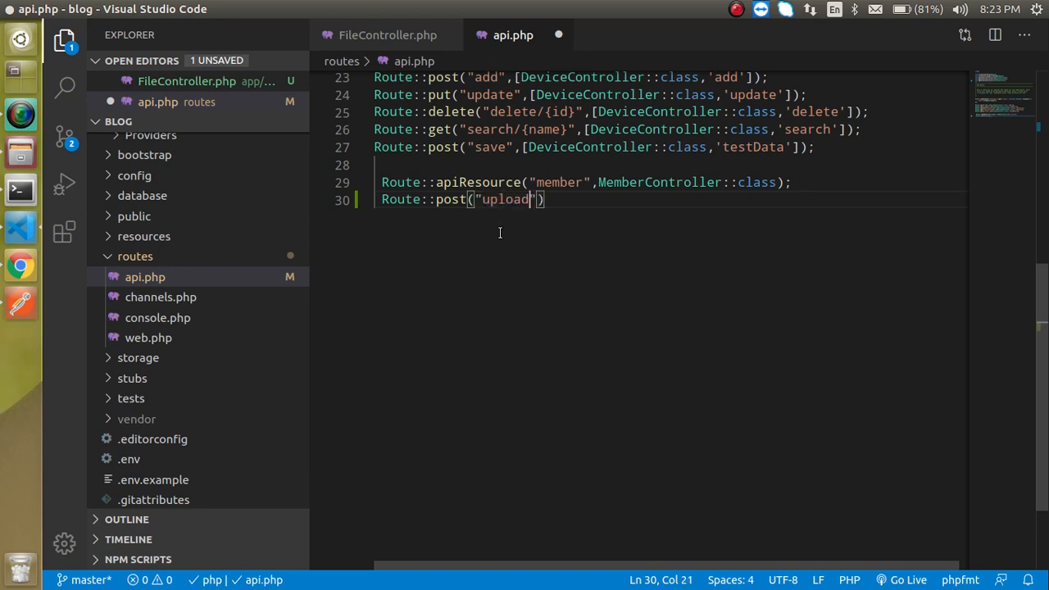
pyautogui.write(',[]')
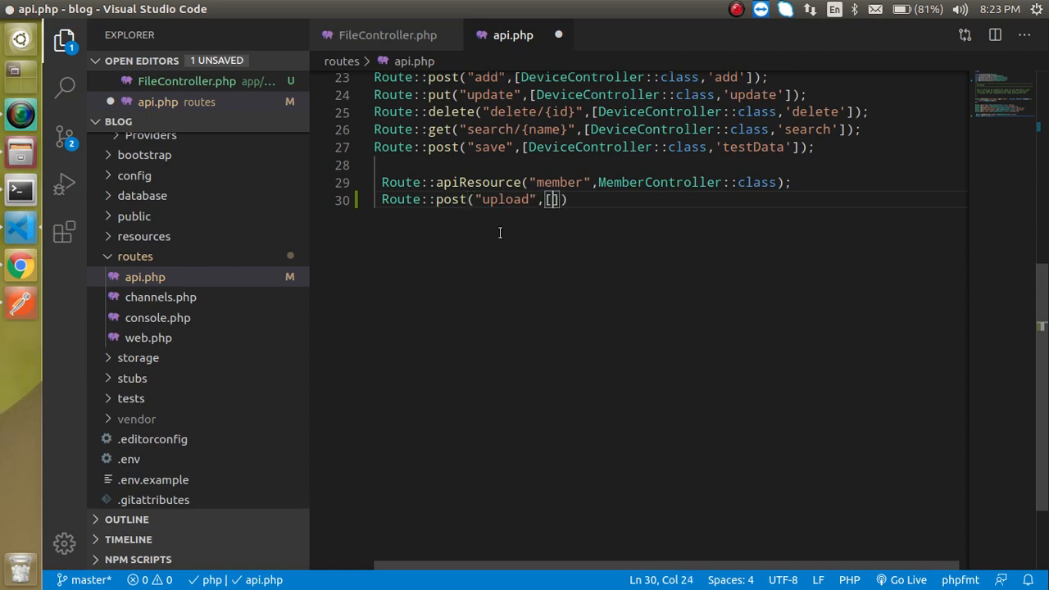
pyautogui.write('FileController::class')
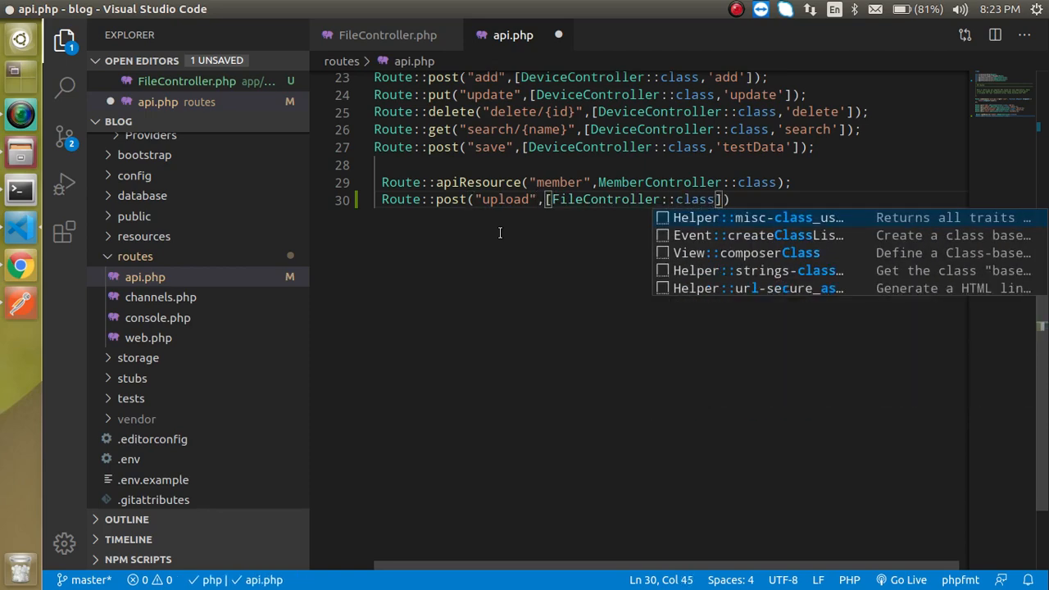
pyautogui.write(',')
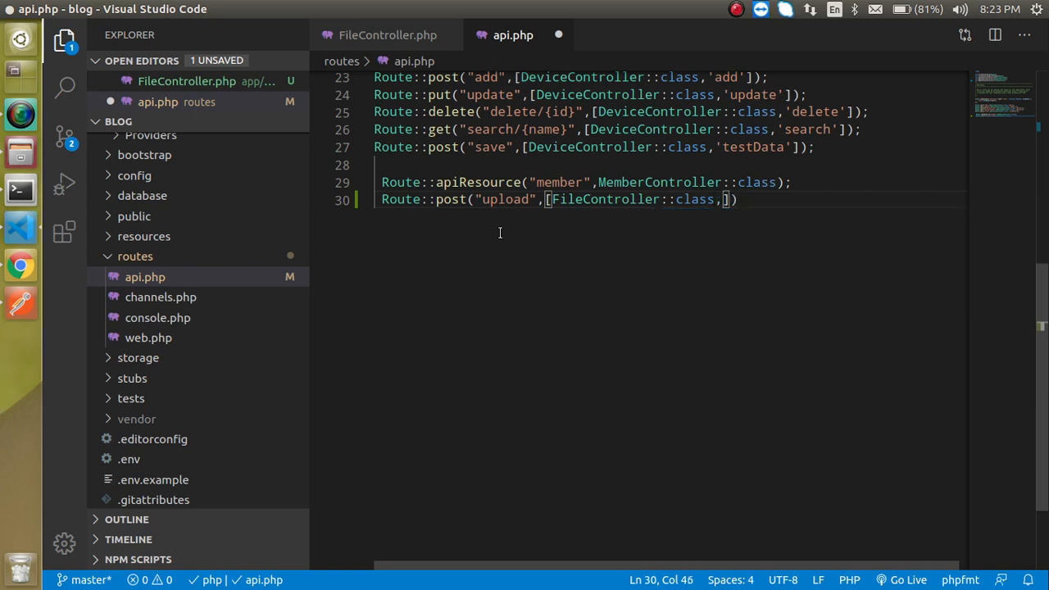
pyautogui.write("'u")
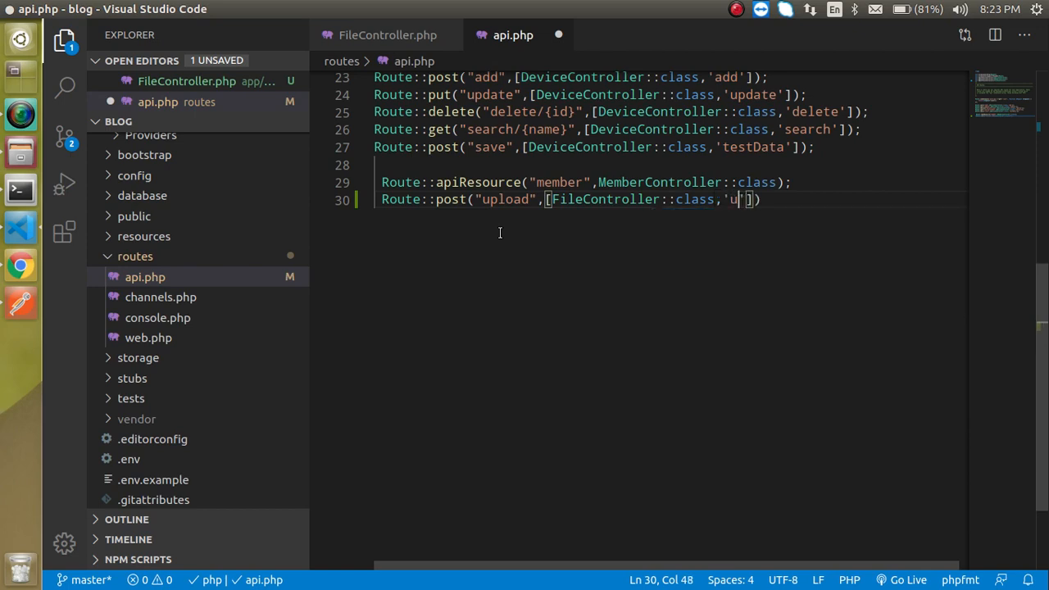
pyautogui.write('pload')
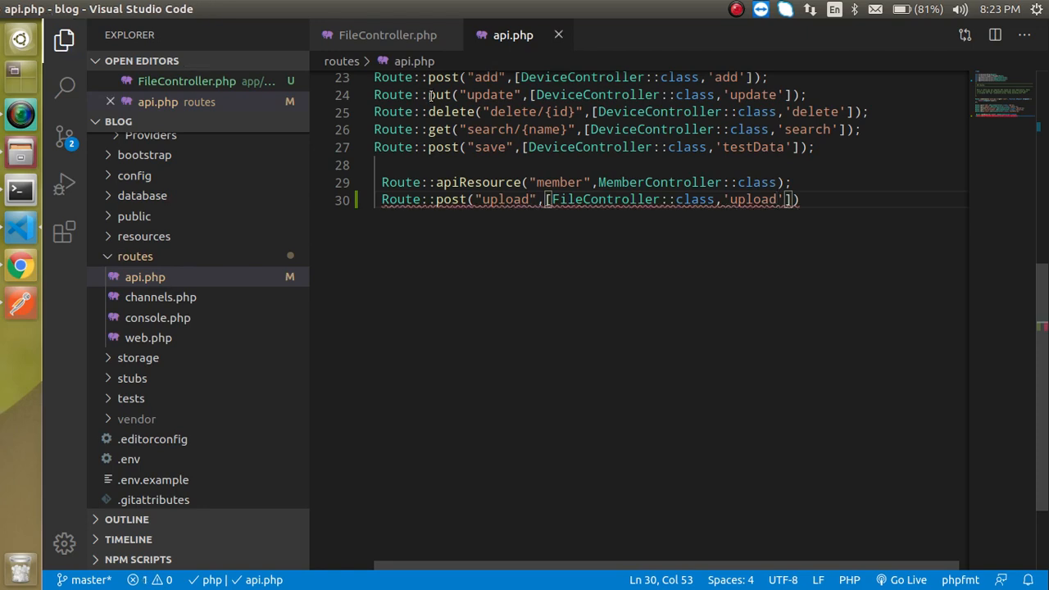
pyautogui.moveTo(402, 45)
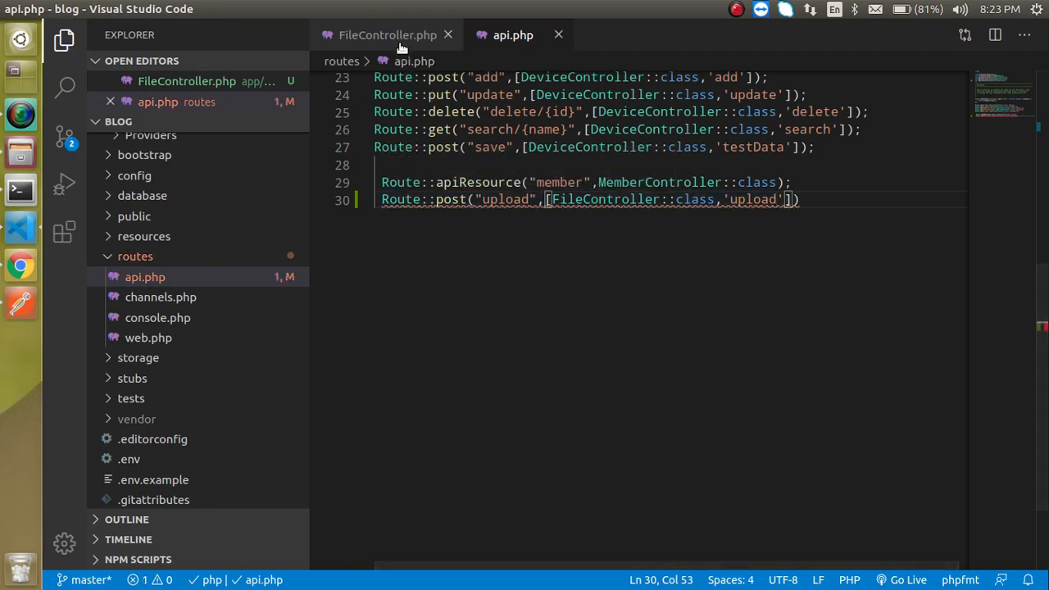
pyautogui.click(388, 34)
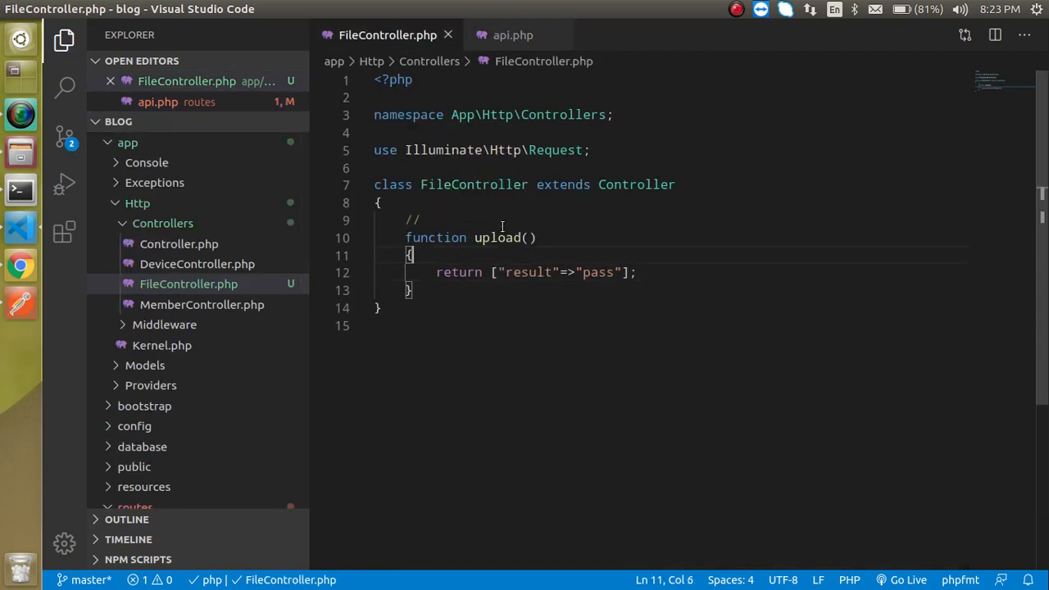
pyautogui.moveTo(513, 34)
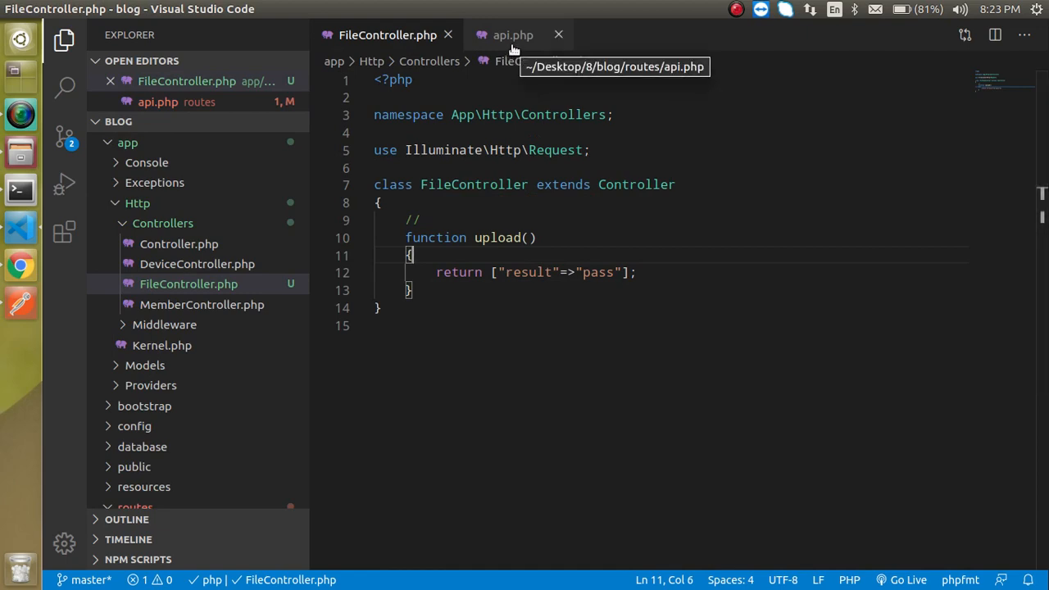
pyautogui.click(512, 35)
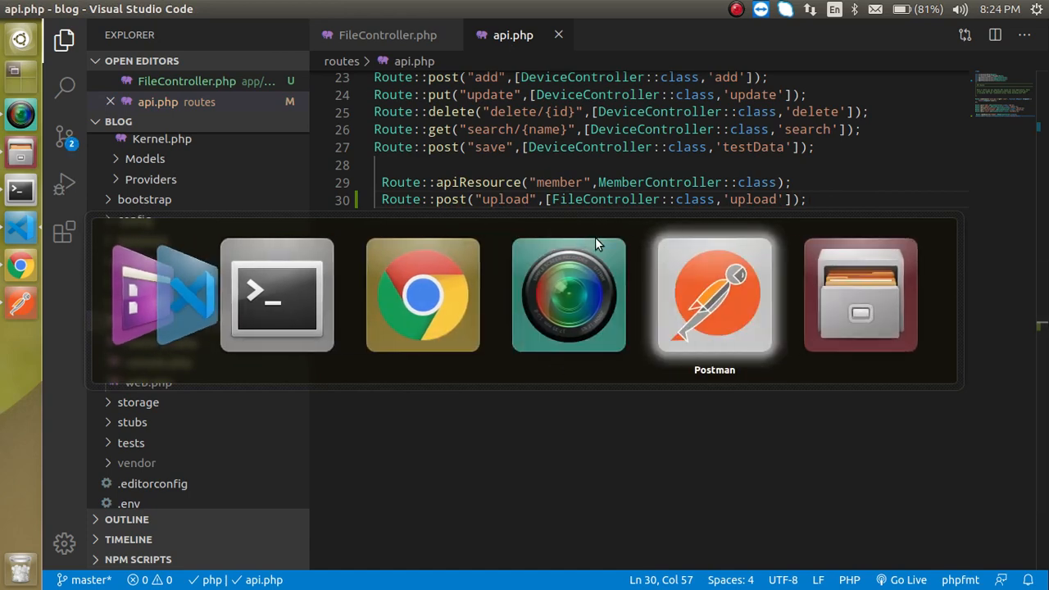
pyautogui.click(714, 293)
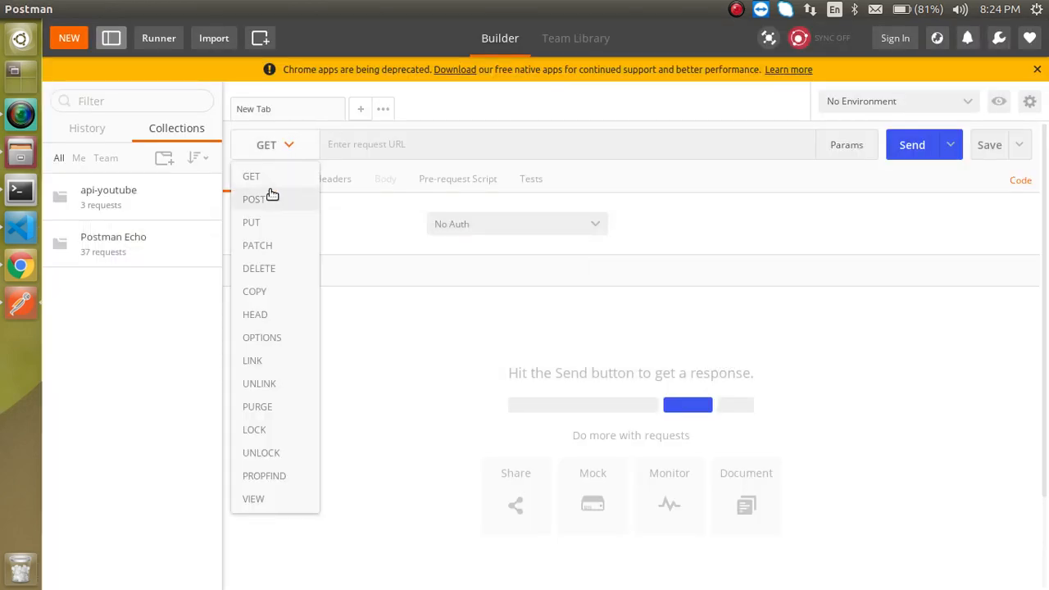
pyautogui.click(255, 198)
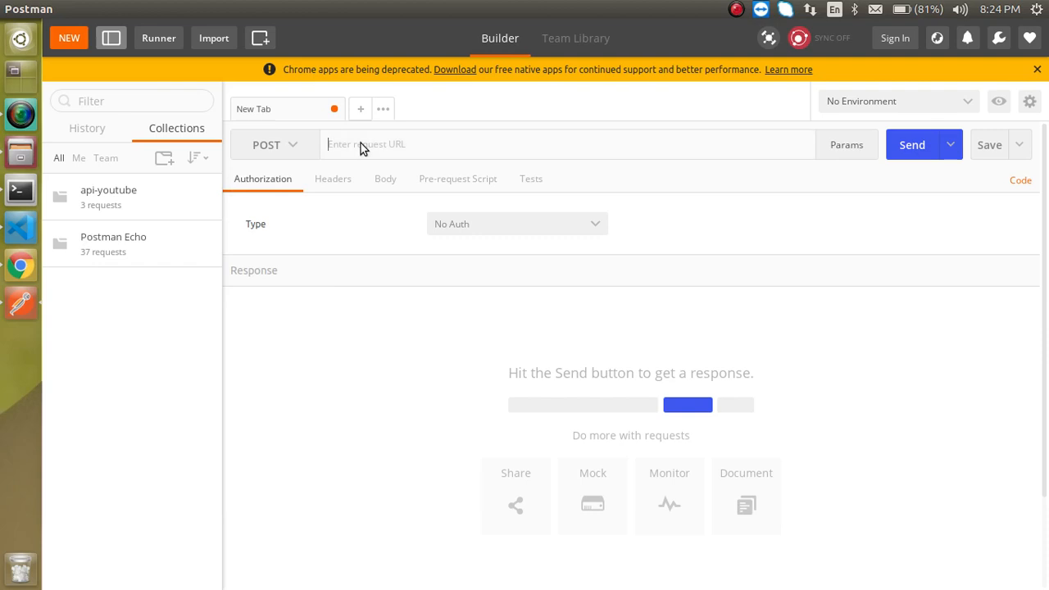
pyautogui.write('lo')
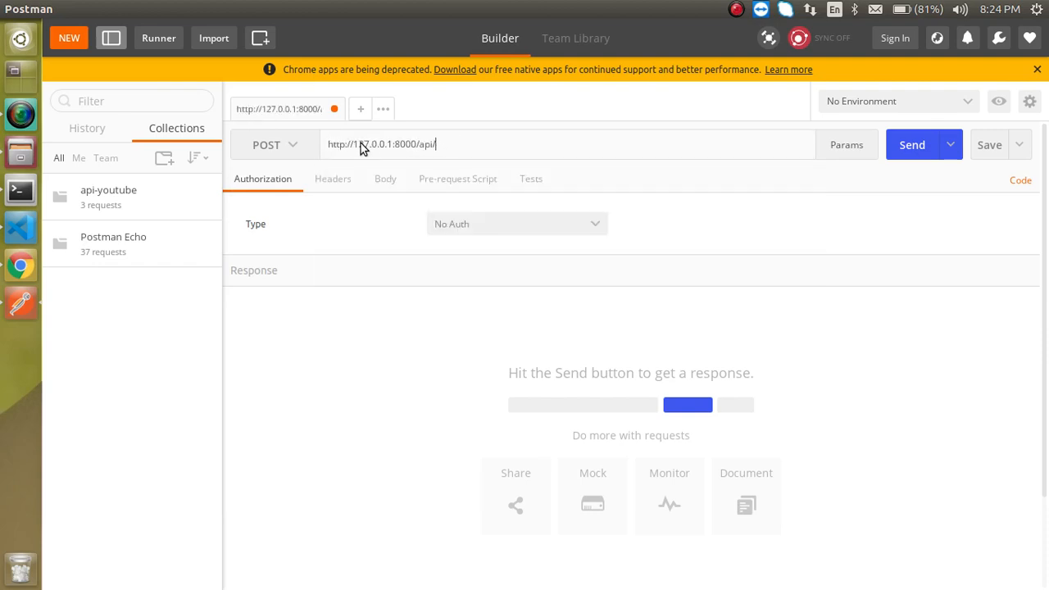
pyautogui.click(911, 144)
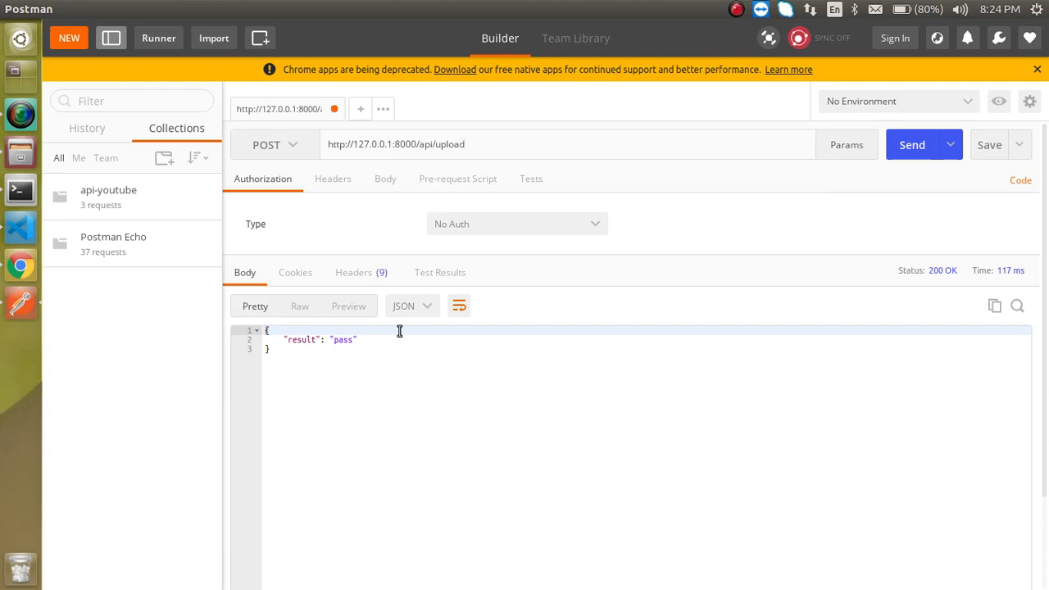
pyautogui.moveTo(20, 228)
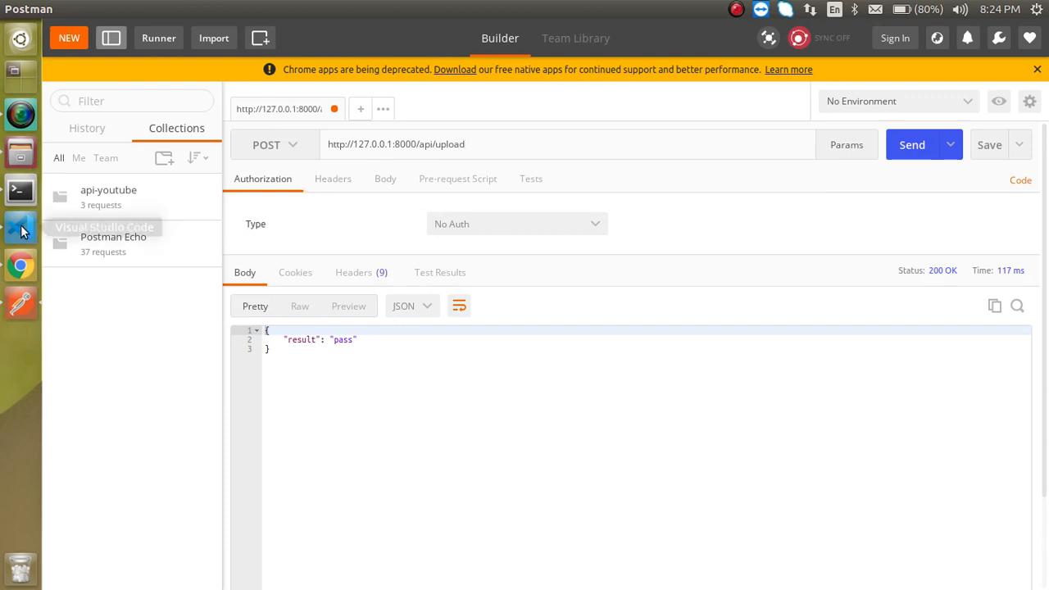
# - Glance at the code editor, then return to Postman's request body settings
pyautogui.click(19, 228)
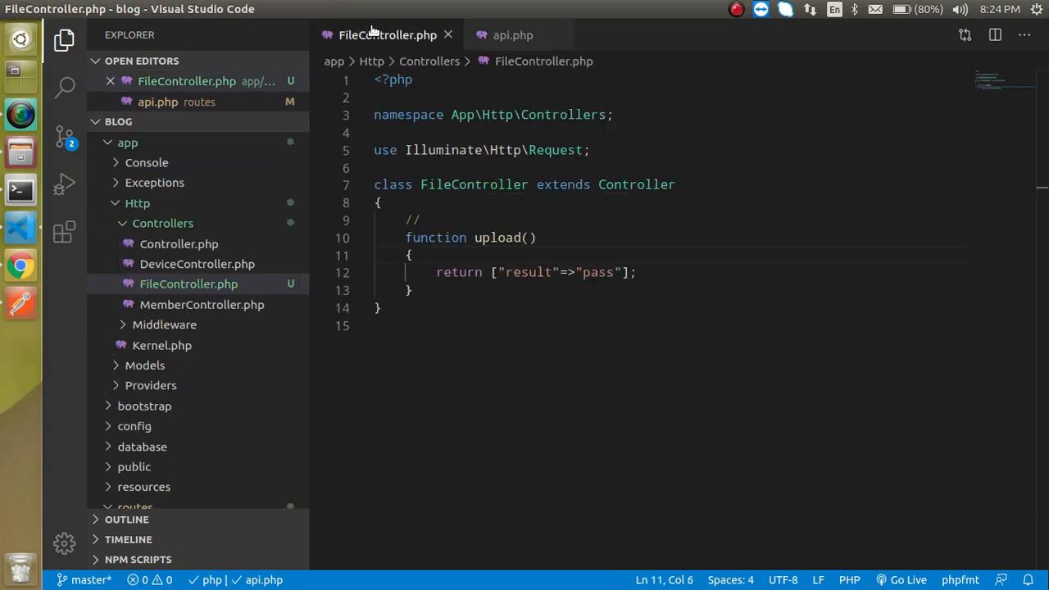
pyautogui.click(19, 304)
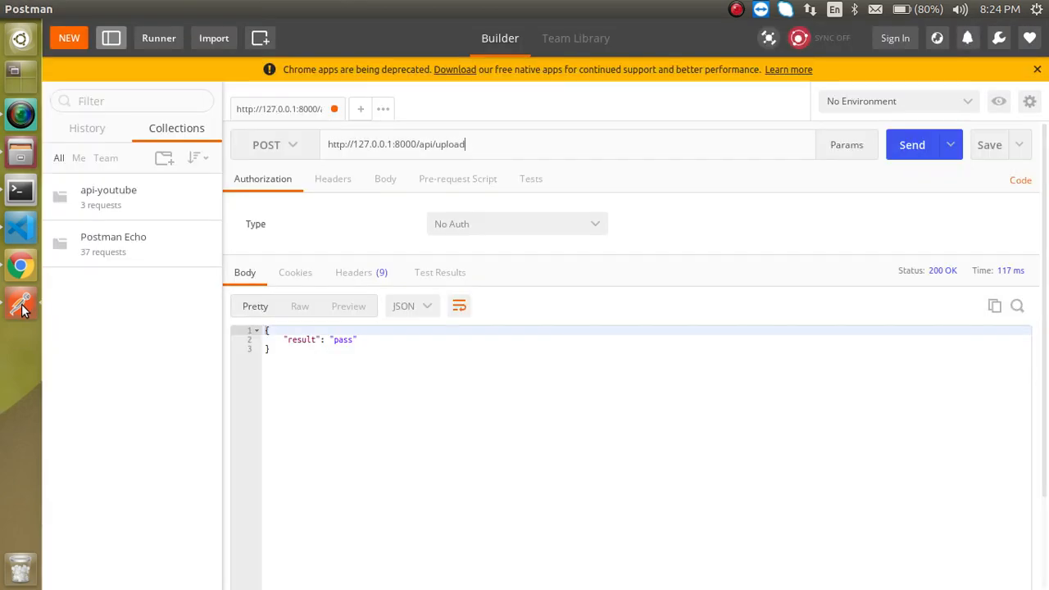
pyautogui.click(385, 178)
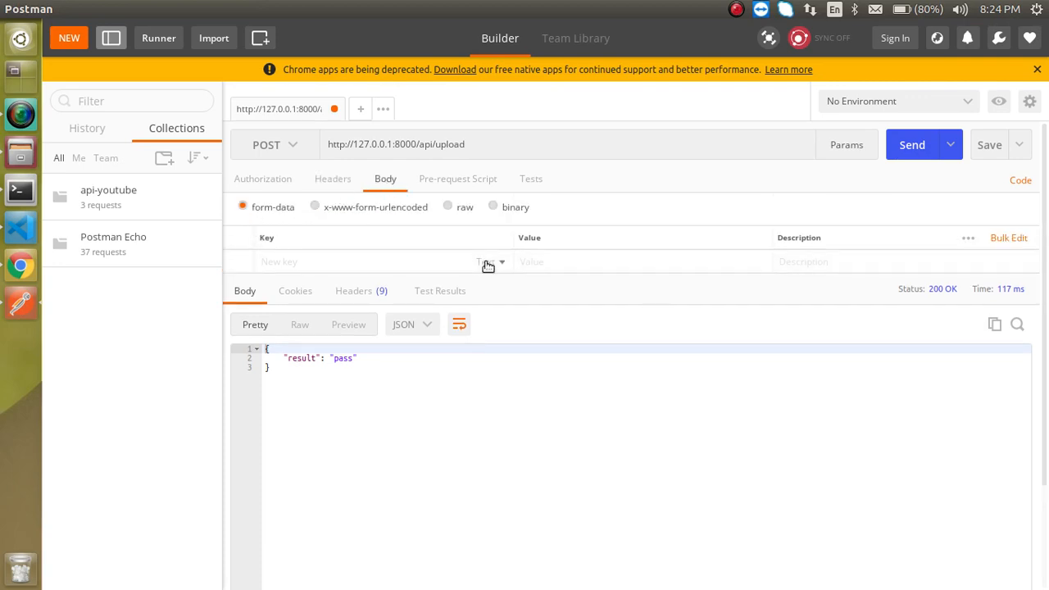
# - Add a form-data key 'file' of type File and attach an electron image
pyautogui.click(490, 262)
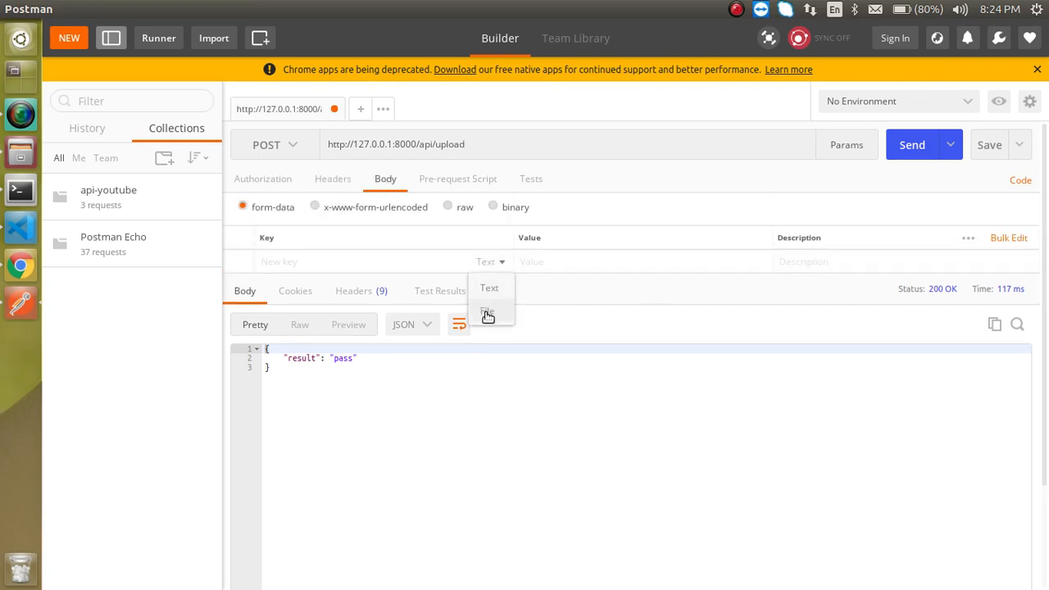
pyautogui.click(487, 311)
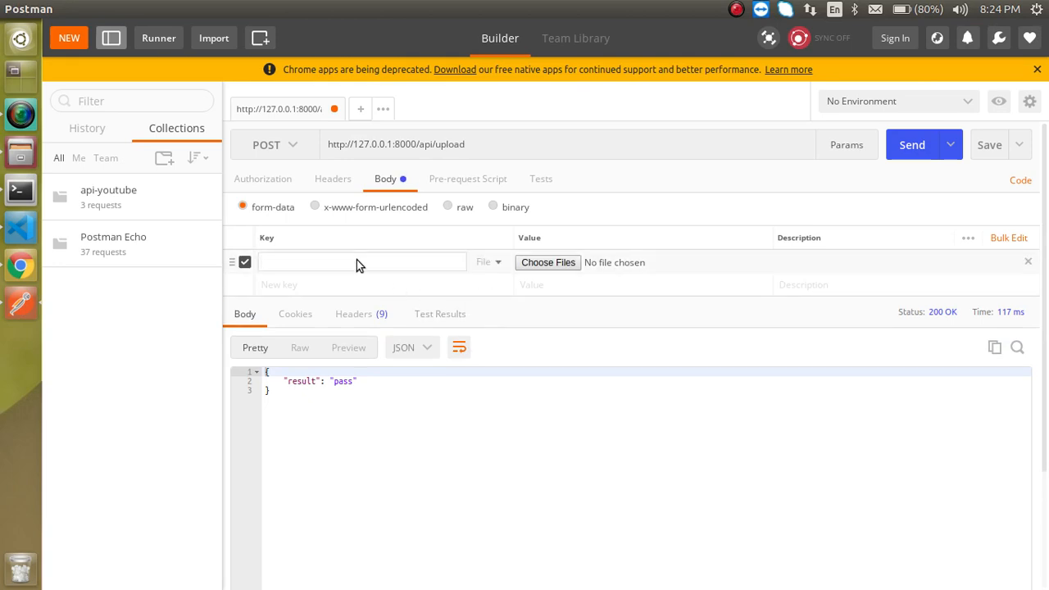
pyautogui.click(360, 261)
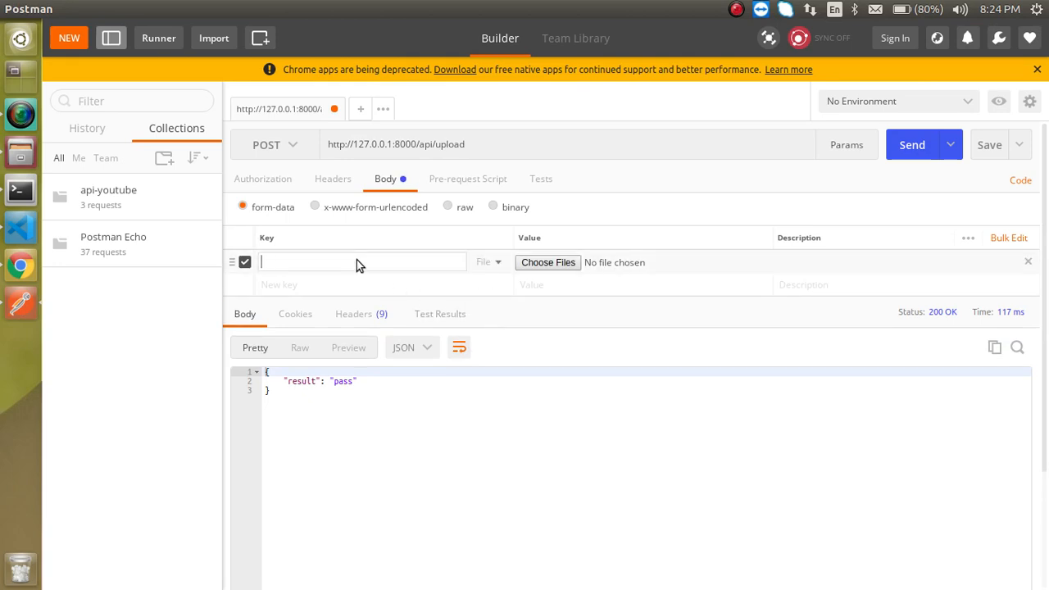
pyautogui.write('file')
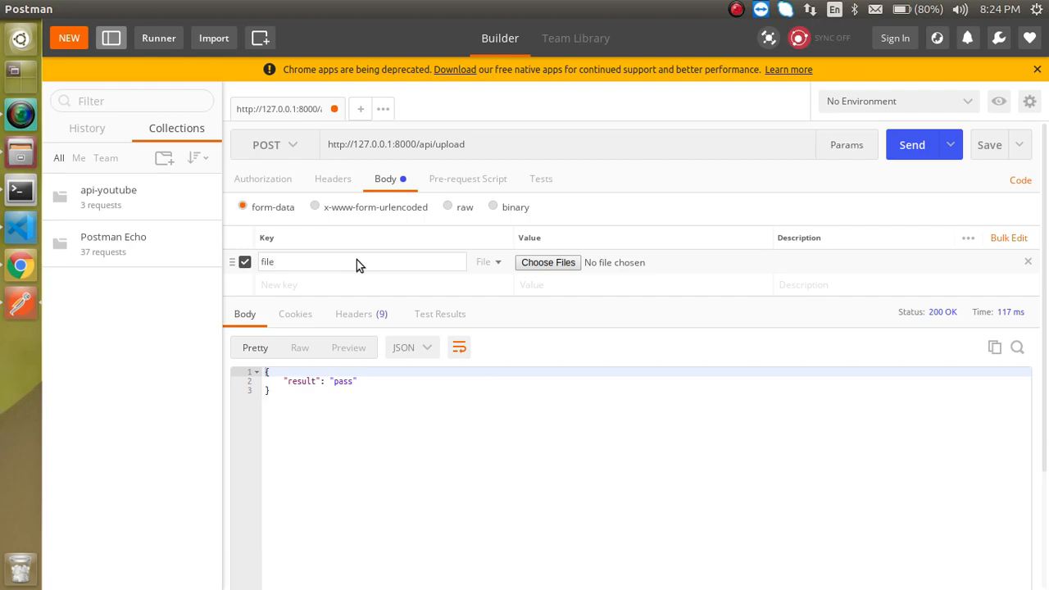
pyautogui.moveTo(547, 262)
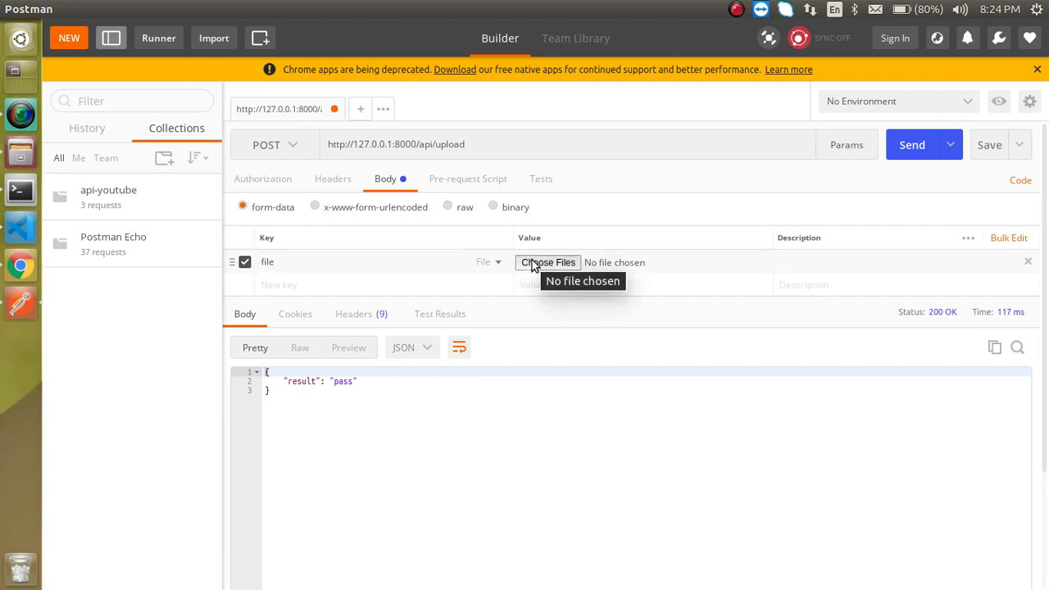
pyautogui.click(547, 262)
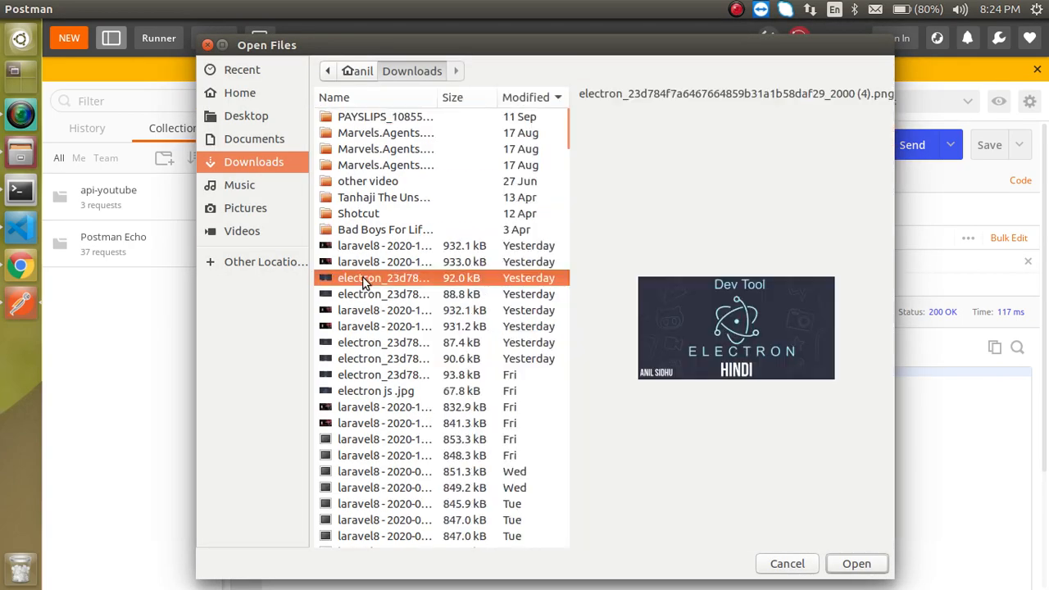
pyautogui.click(856, 563)
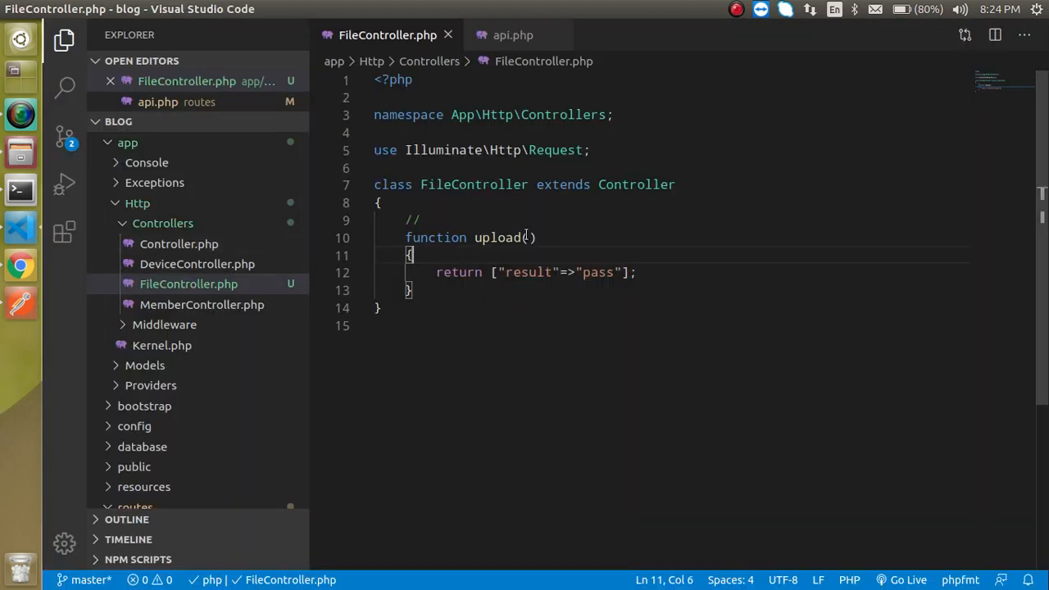
# - Write $result=$req->file('file') inside the upload function
pyautogui.write('$req')
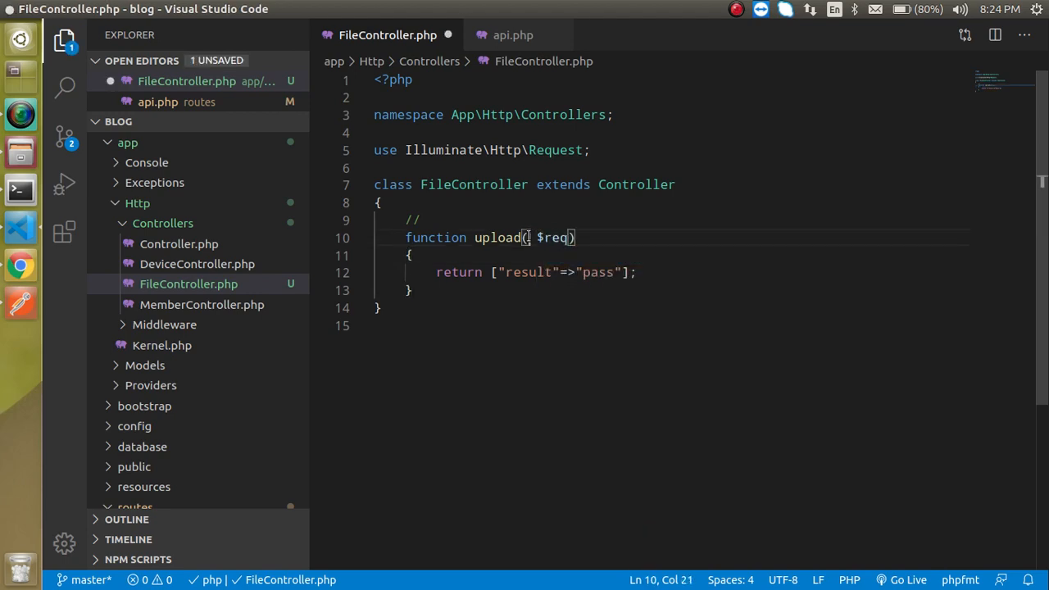
pyautogui.write('Re')
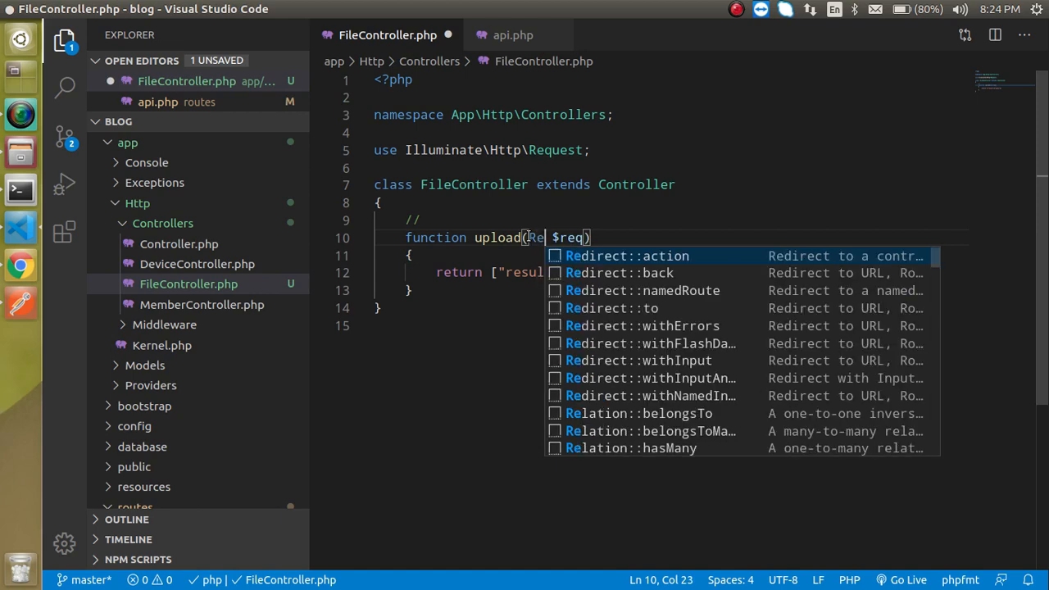
pyautogui.write('equest')
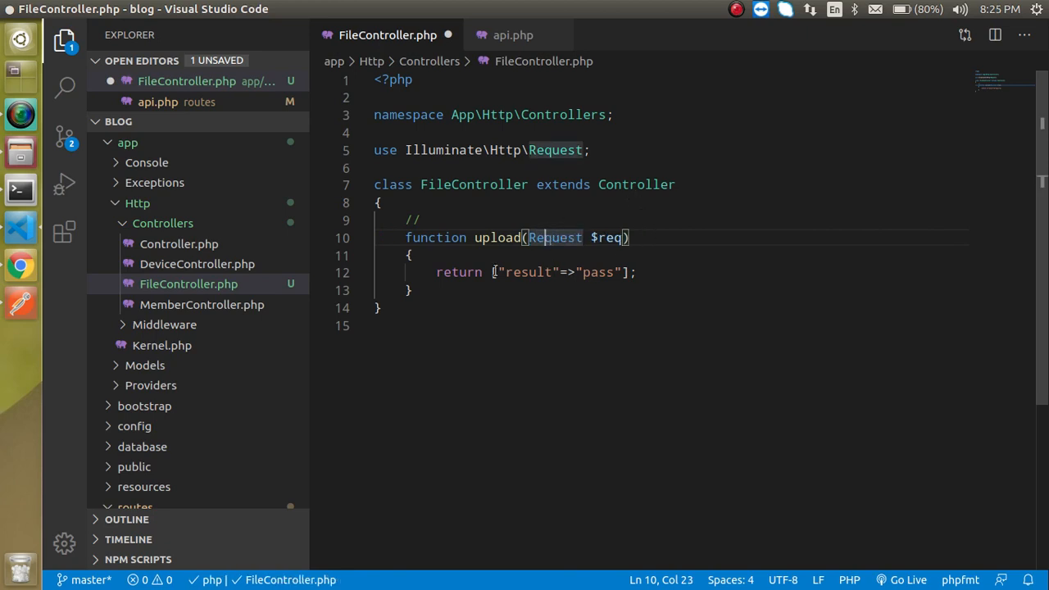
pyautogui.write('$')
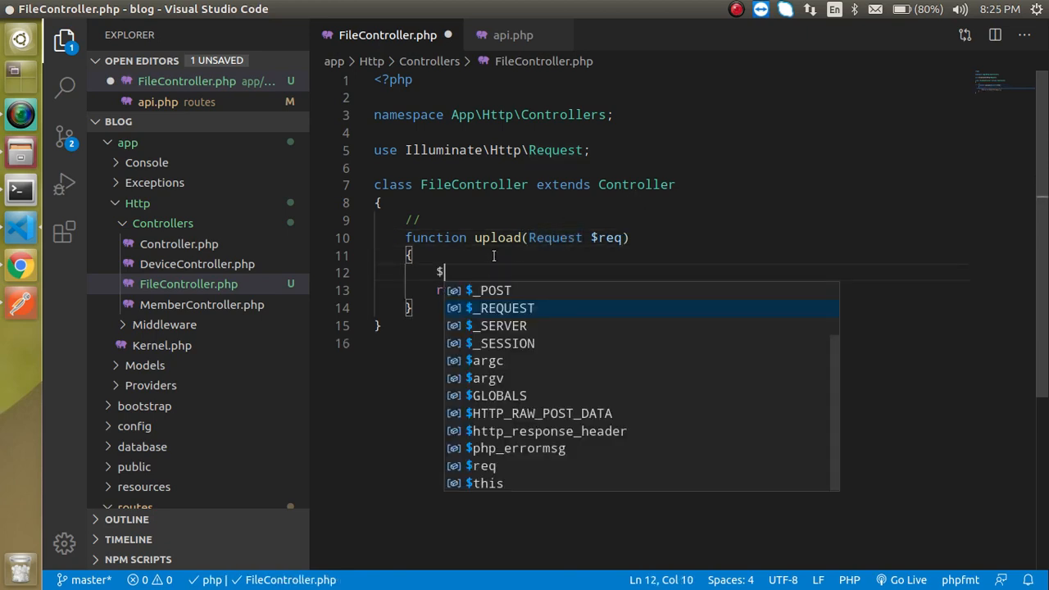
pyautogui.write('result=')
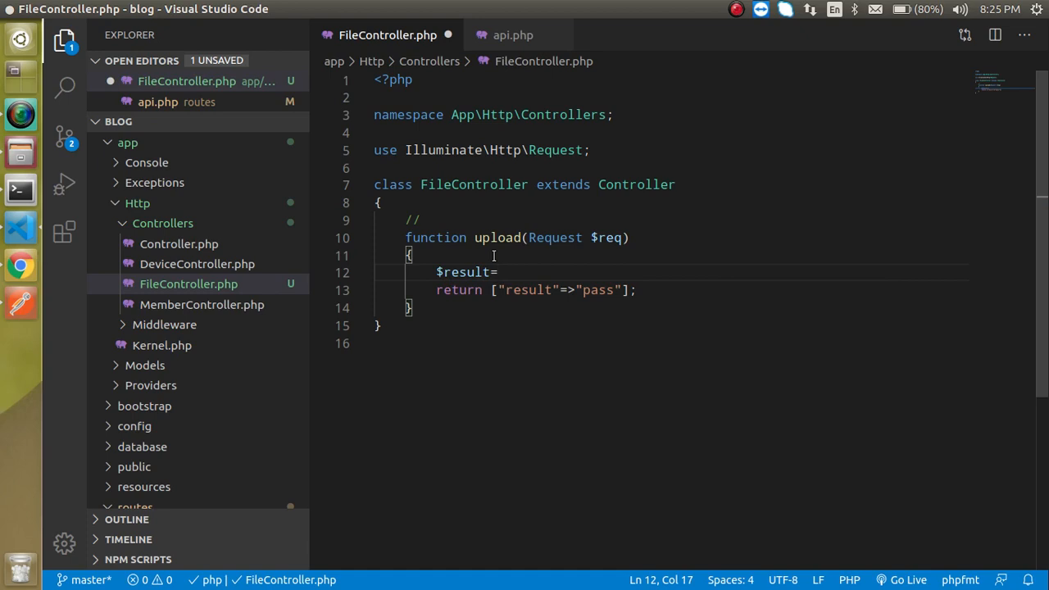
pyautogui.write('$result')
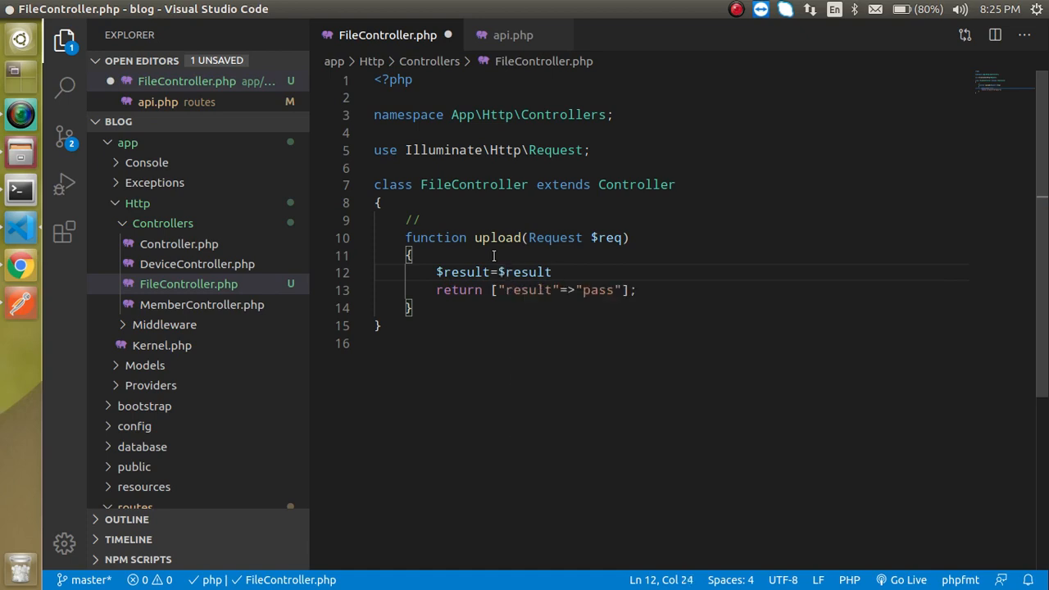
pyautogui.write('$req')
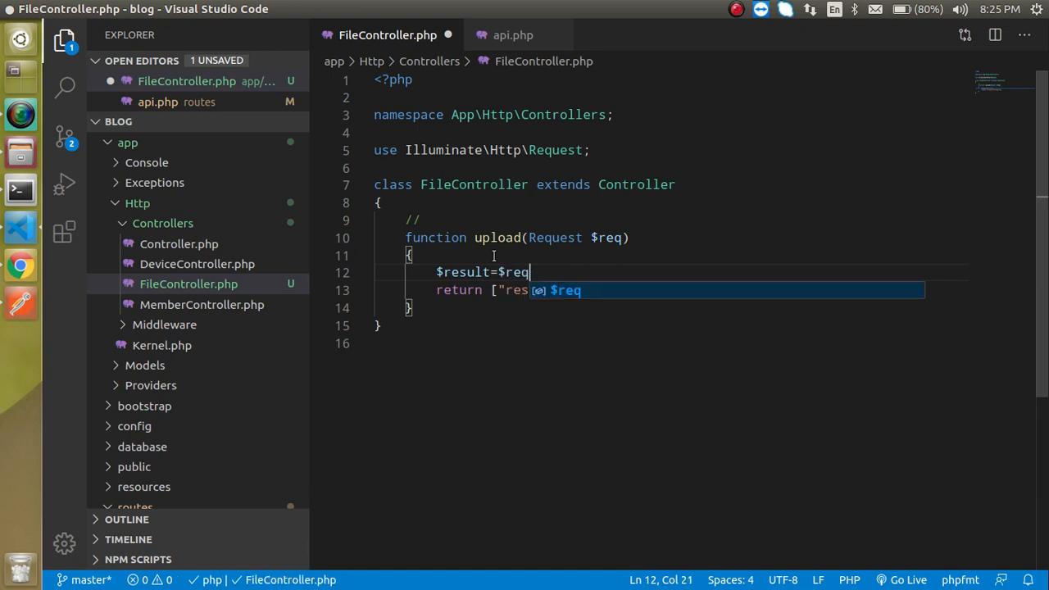
pyautogui.write('->')
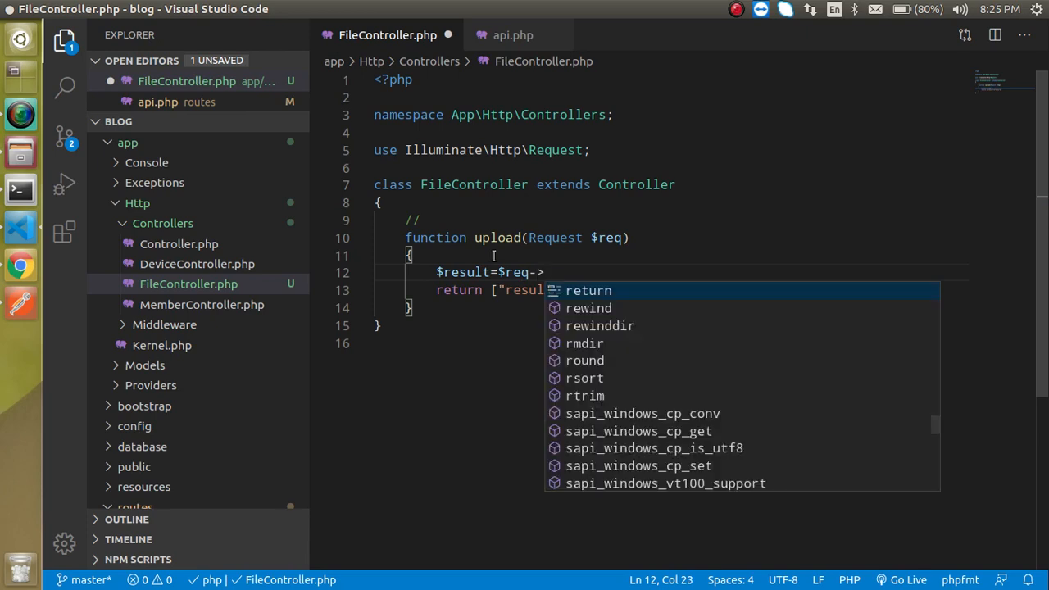
pyautogui.write('file(')
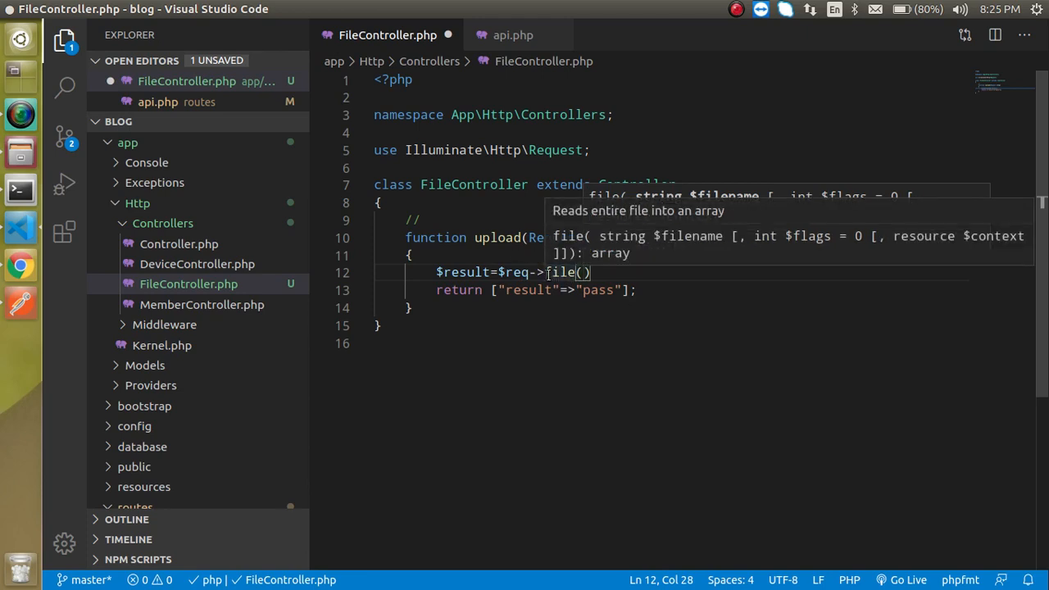
pyautogui.write("'fi'")
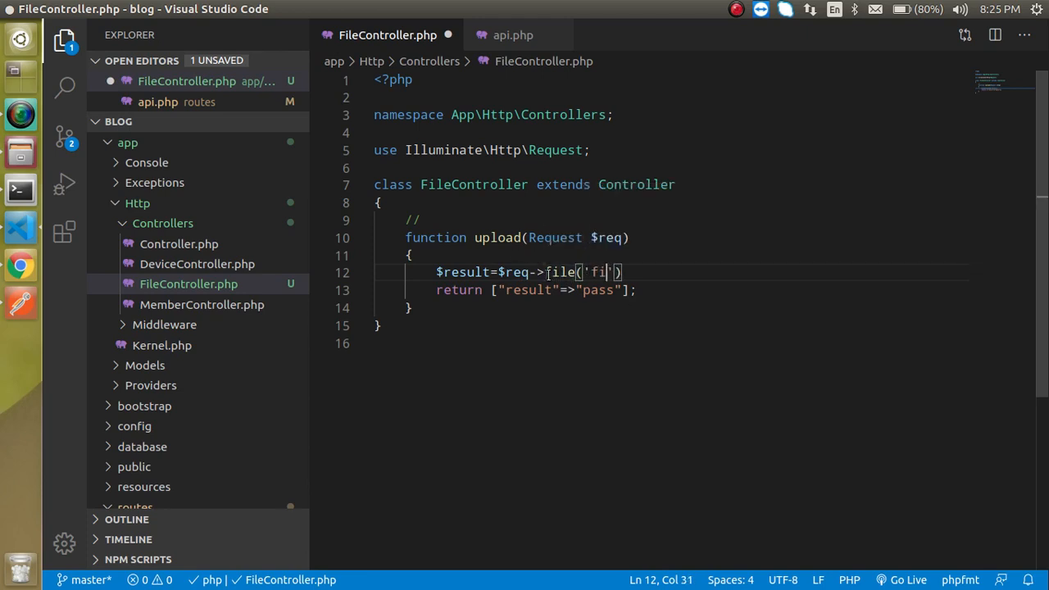
pyautogui.write('le')
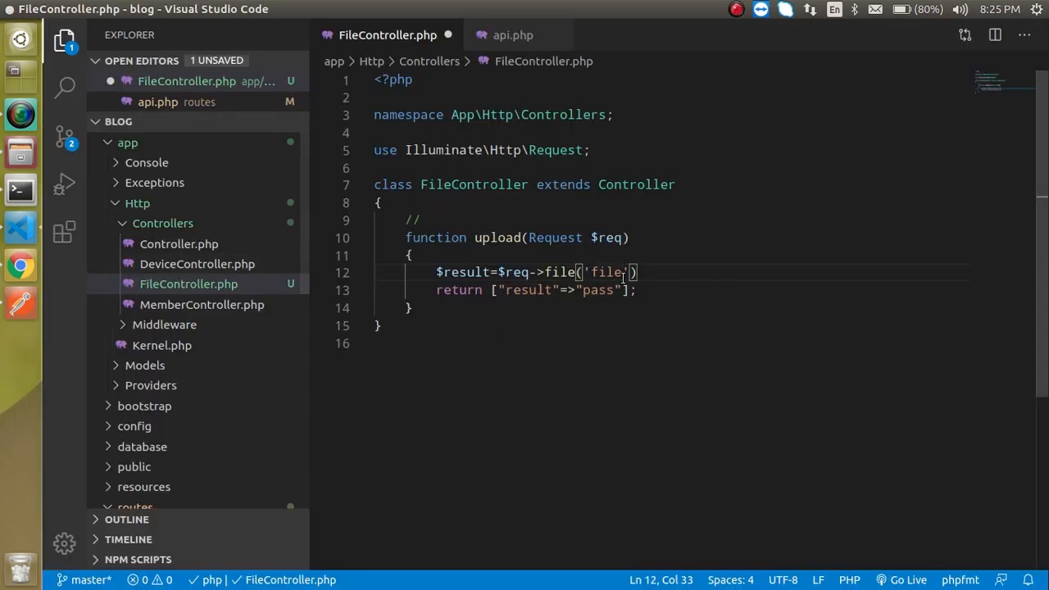
# - Chain ->store('apiDocs') onto the file and return $result
pyautogui.doubleClick(607, 272)
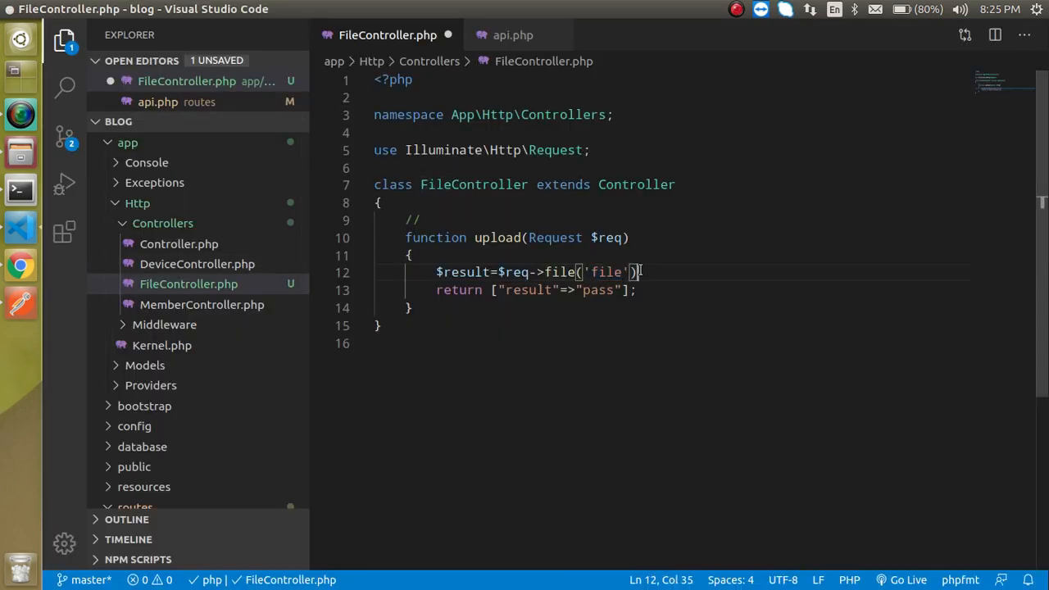
pyautogui.write('->store(')
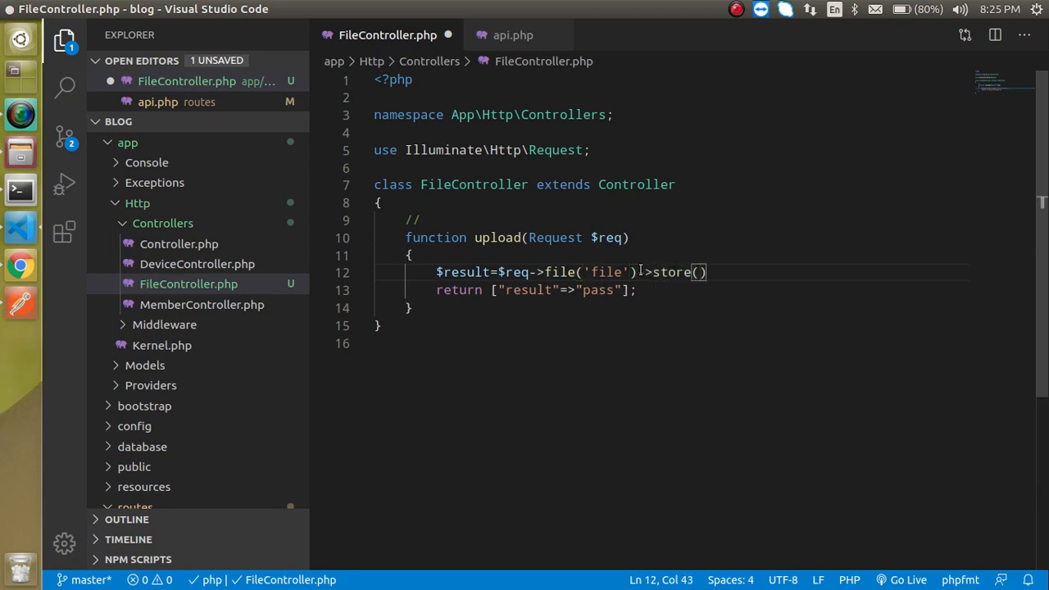
pyautogui.write("''")
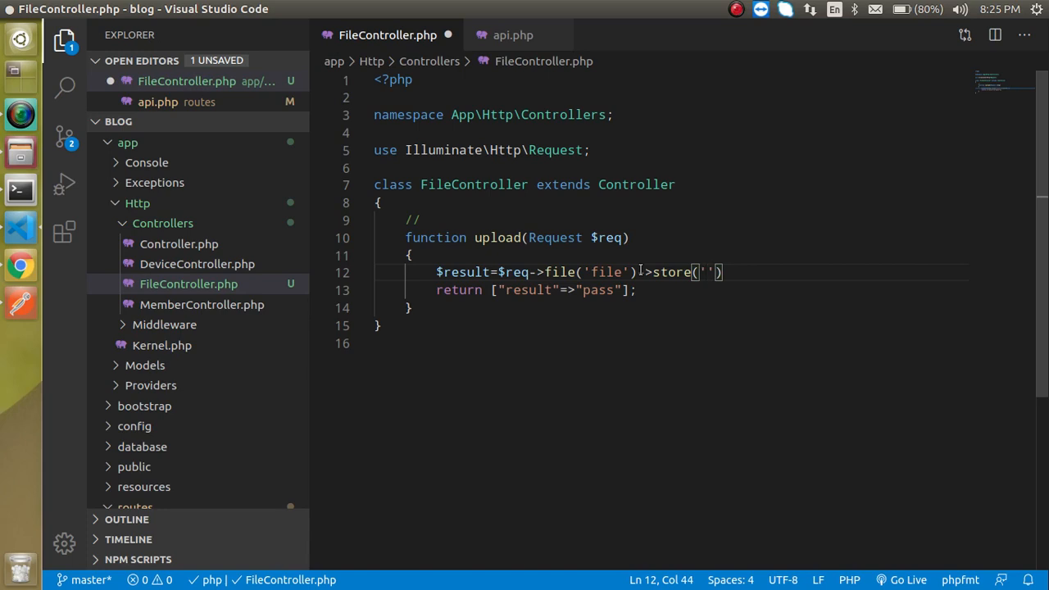
pyautogui.write('ap')
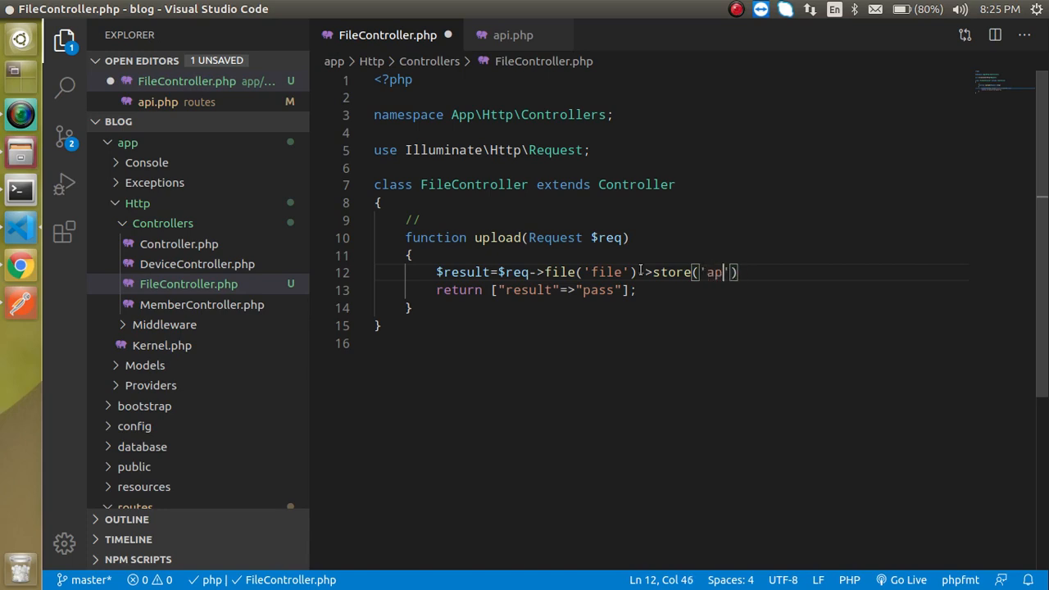
pyautogui.write('iDocs')
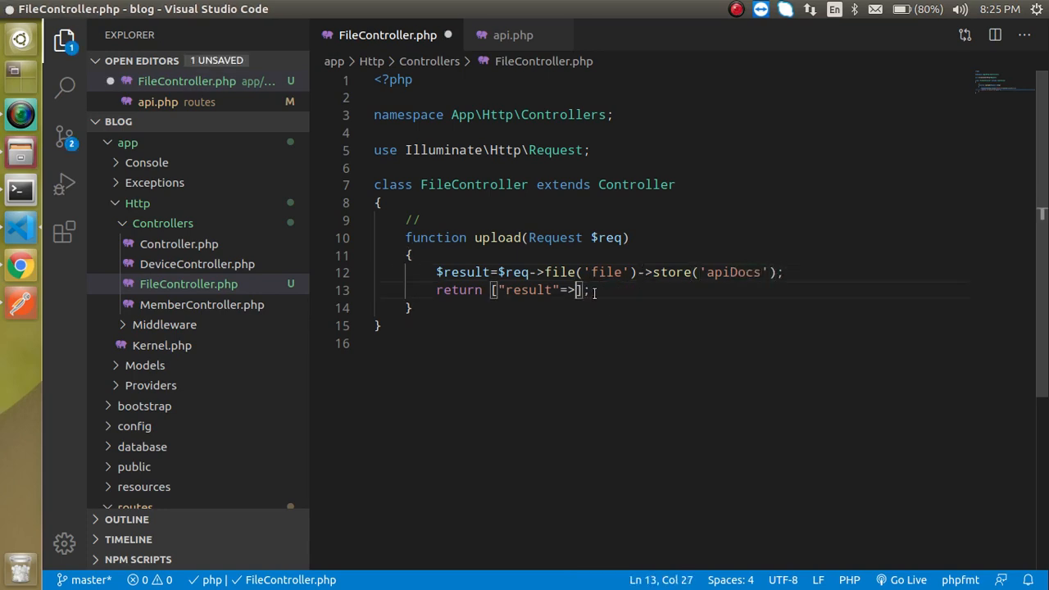
pyautogui.write('$r')
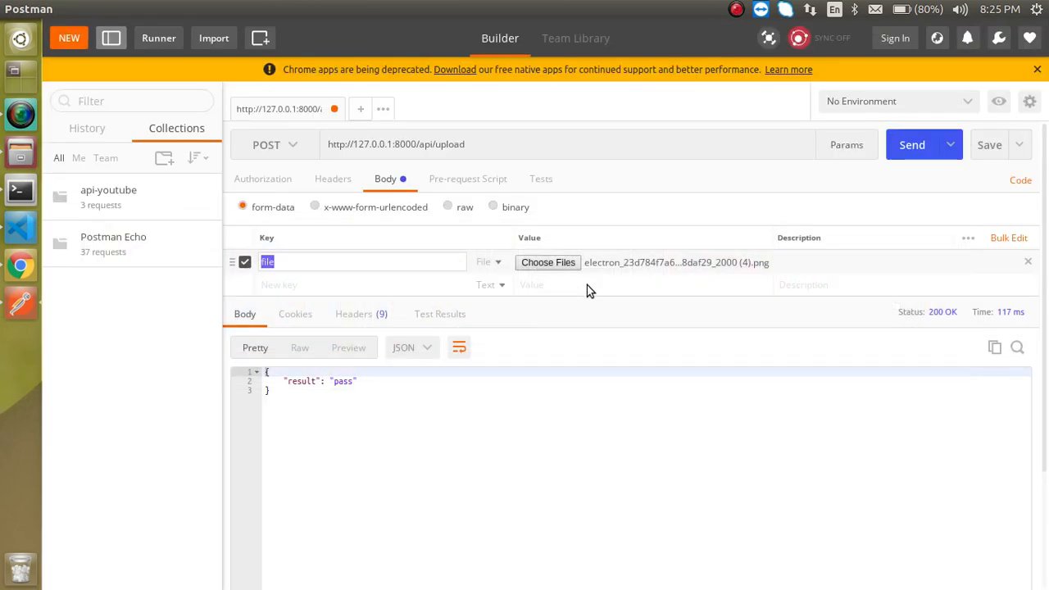
# - Resend the POST upload request with the attached image
pyautogui.click(912, 144)
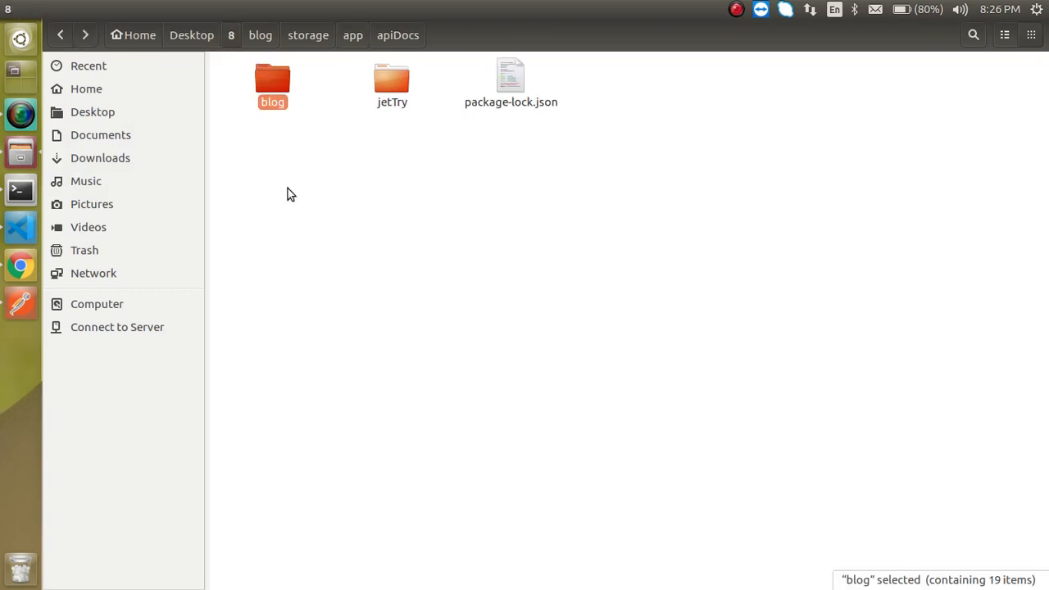
# - Open blog > storage > app > apiDocs to inspect the uploaded PNGs, then go back to app
pyautogui.doubleClick(272, 78)
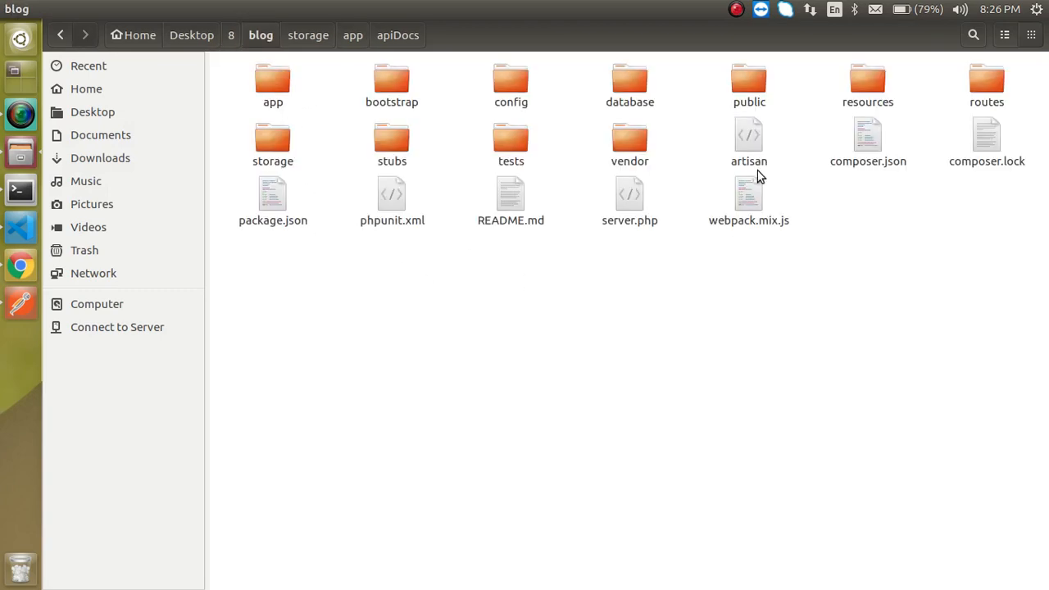
pyautogui.doubleClick(273, 143)
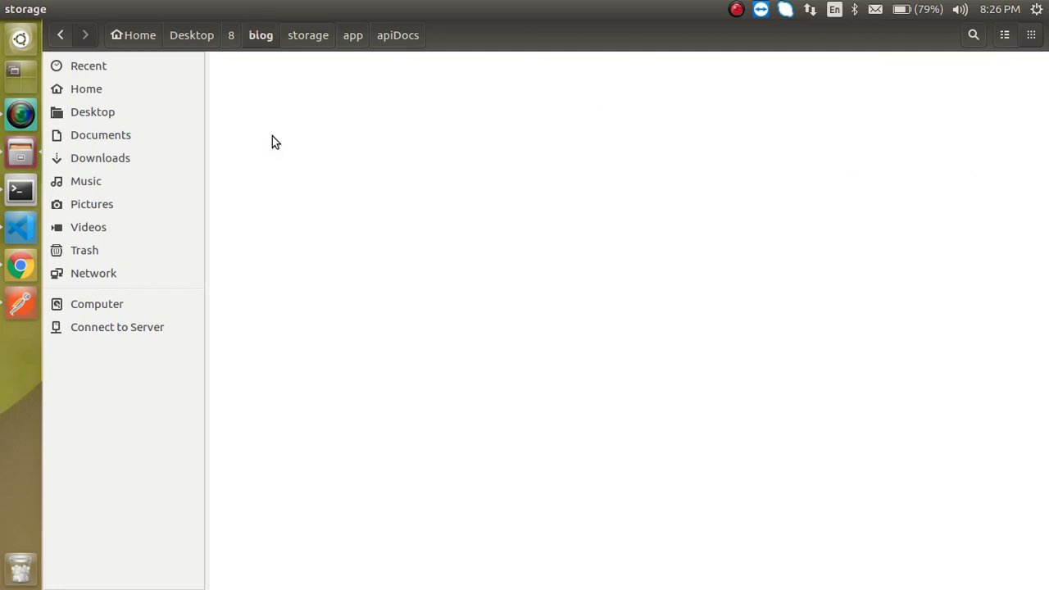
pyautogui.click(352, 34)
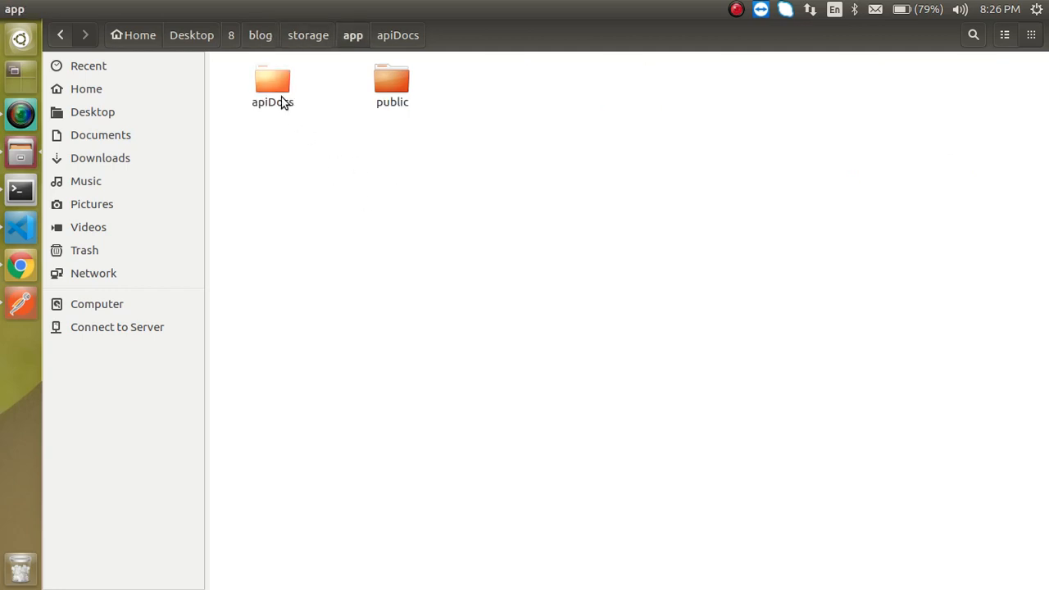
pyautogui.doubleClick(272, 80)
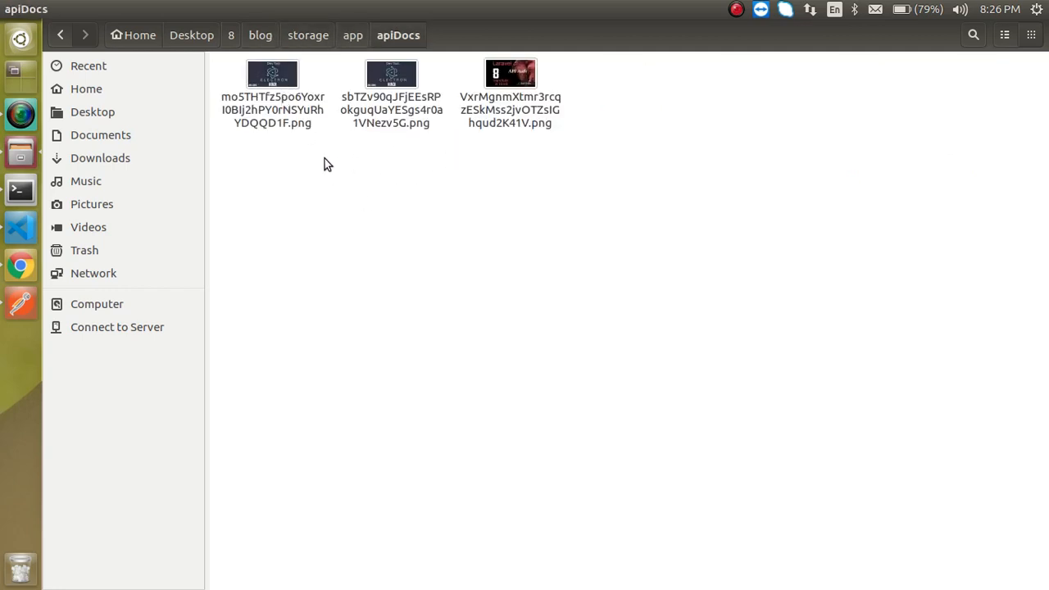
pyautogui.click(273, 74)
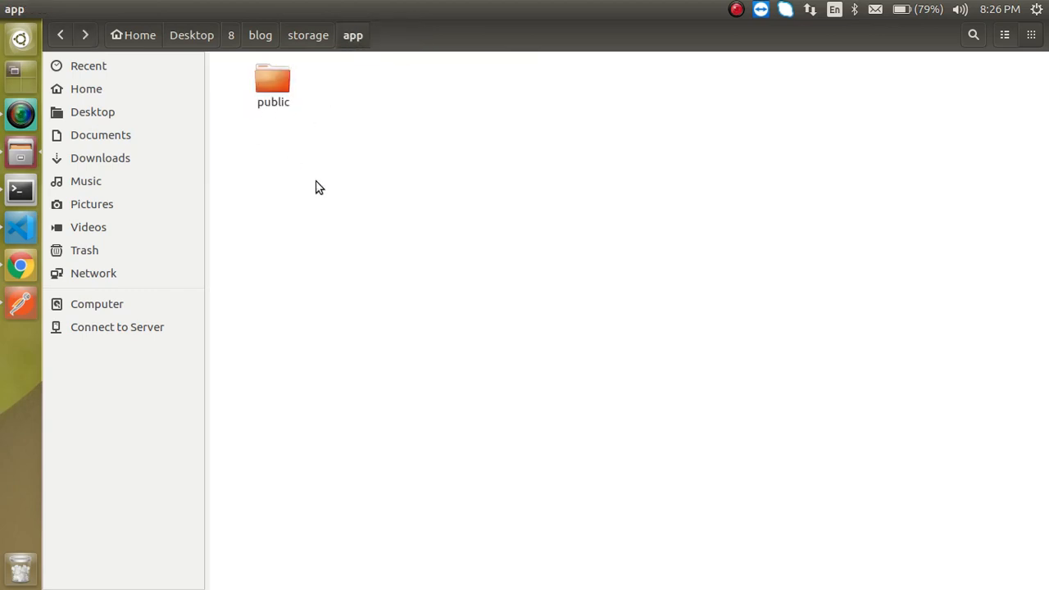
pyautogui.moveTo(20, 265)
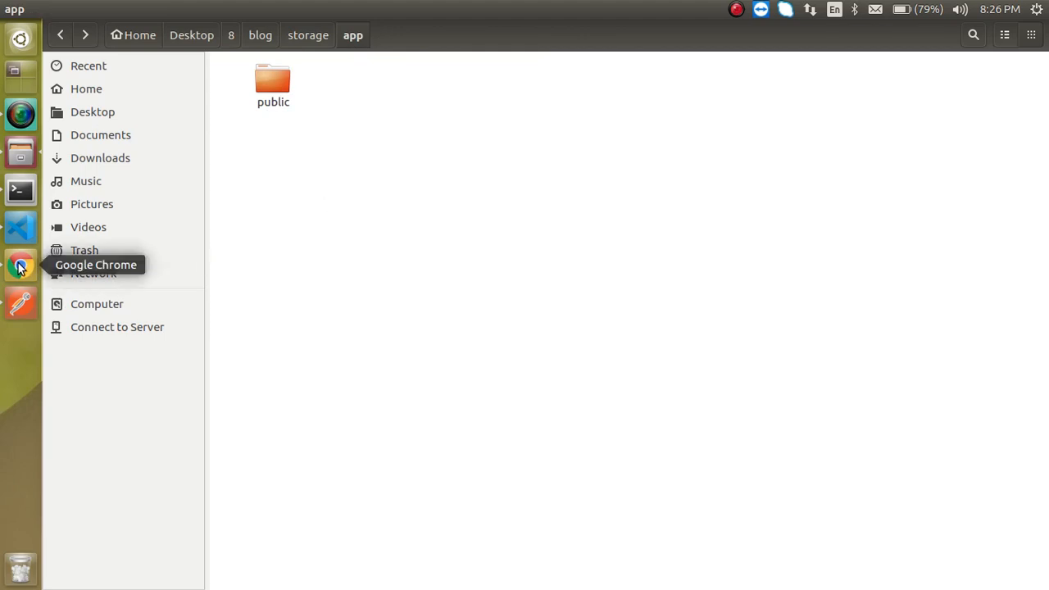
pyautogui.click(20, 227)
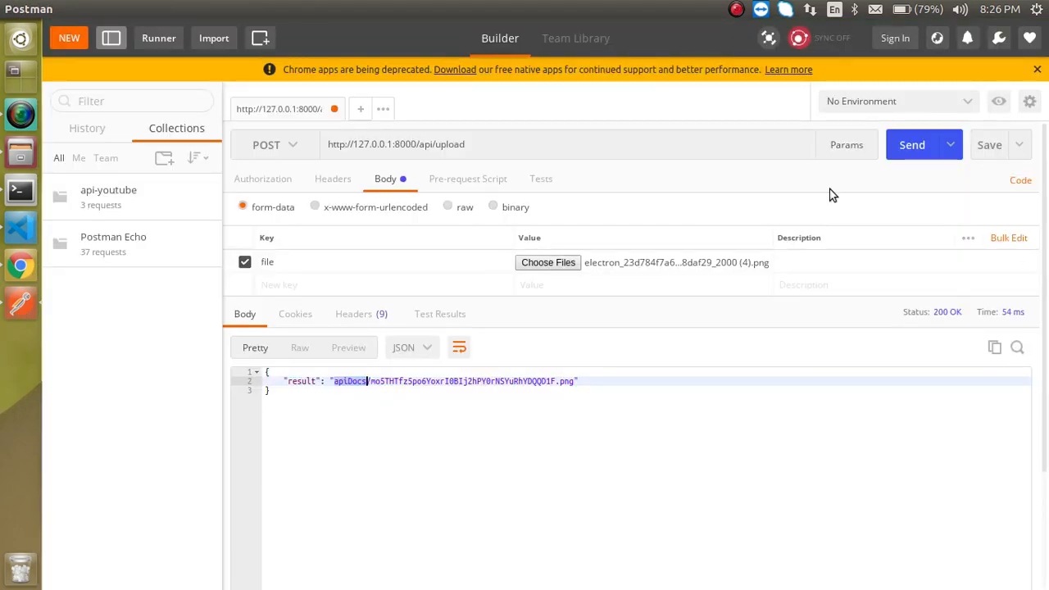
# - Resend the request, then attach a different PNG from Downloads and send again
pyautogui.click(911, 144)
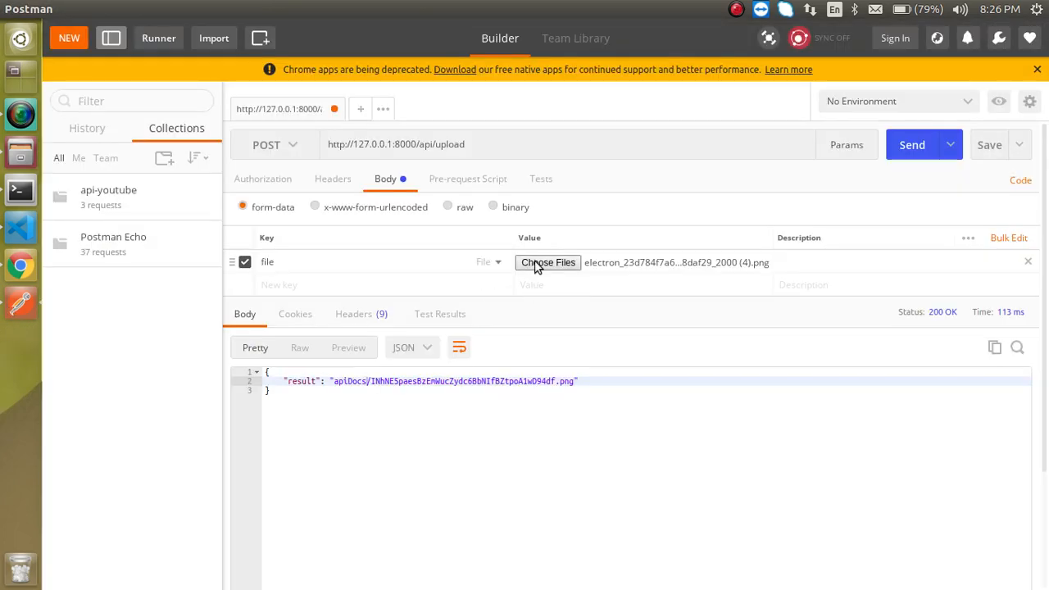
pyautogui.click(548, 263)
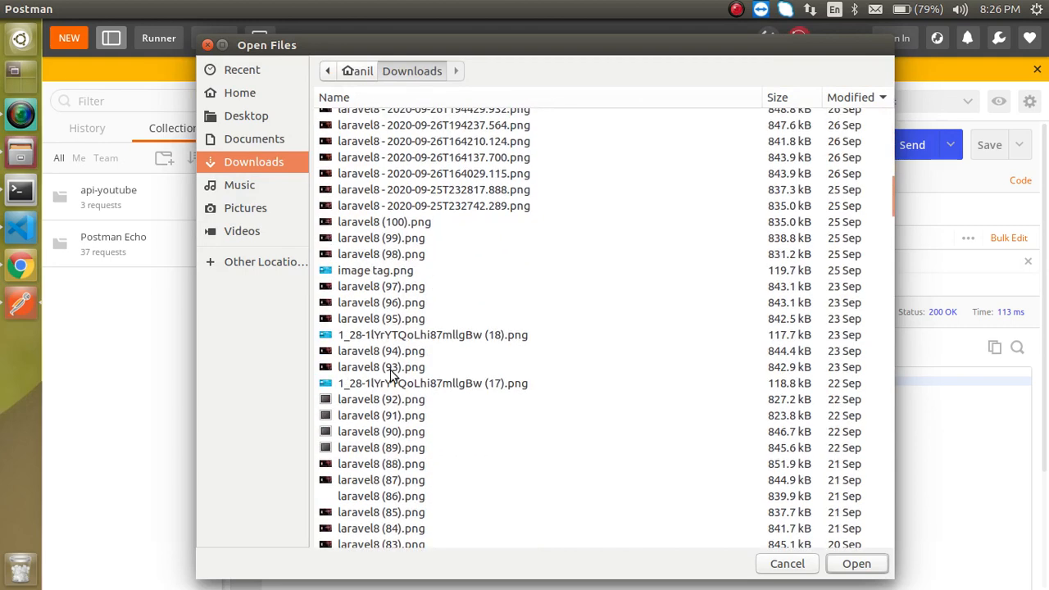
pyautogui.click(856, 563)
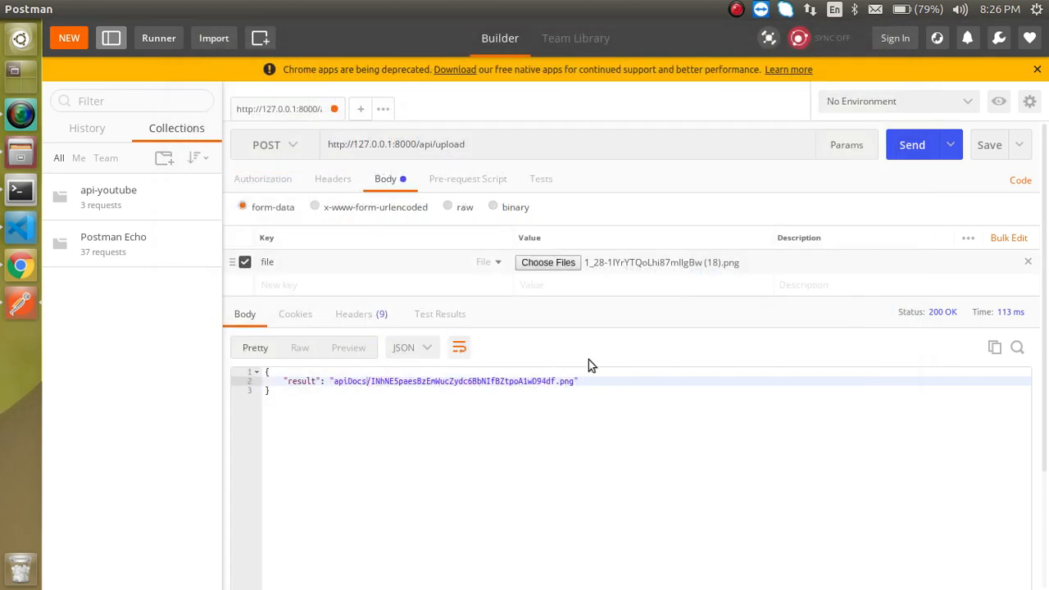
pyautogui.click(912, 144)
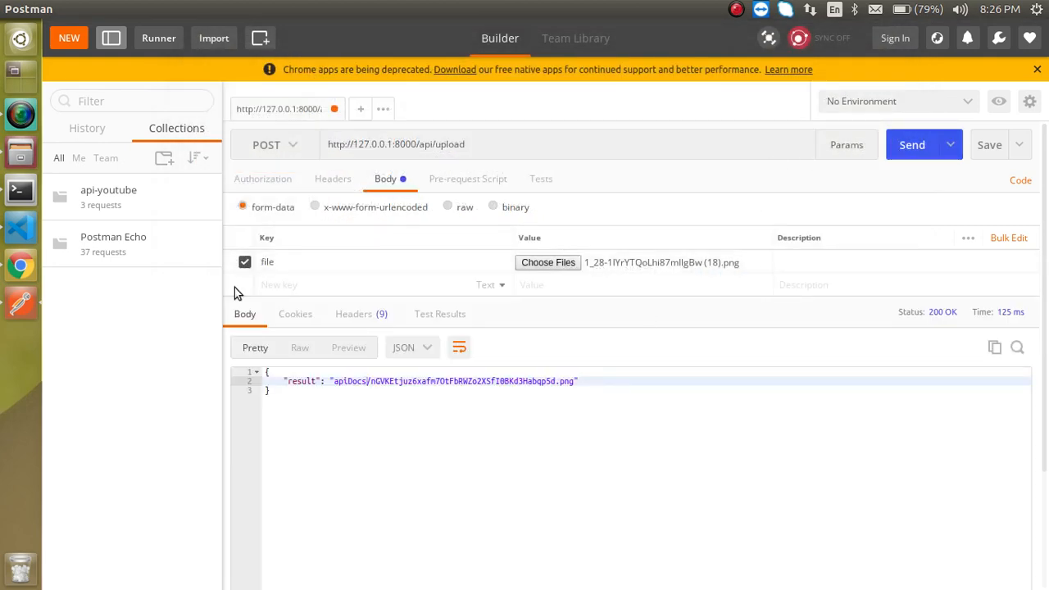
pyautogui.moveTo(21, 152)
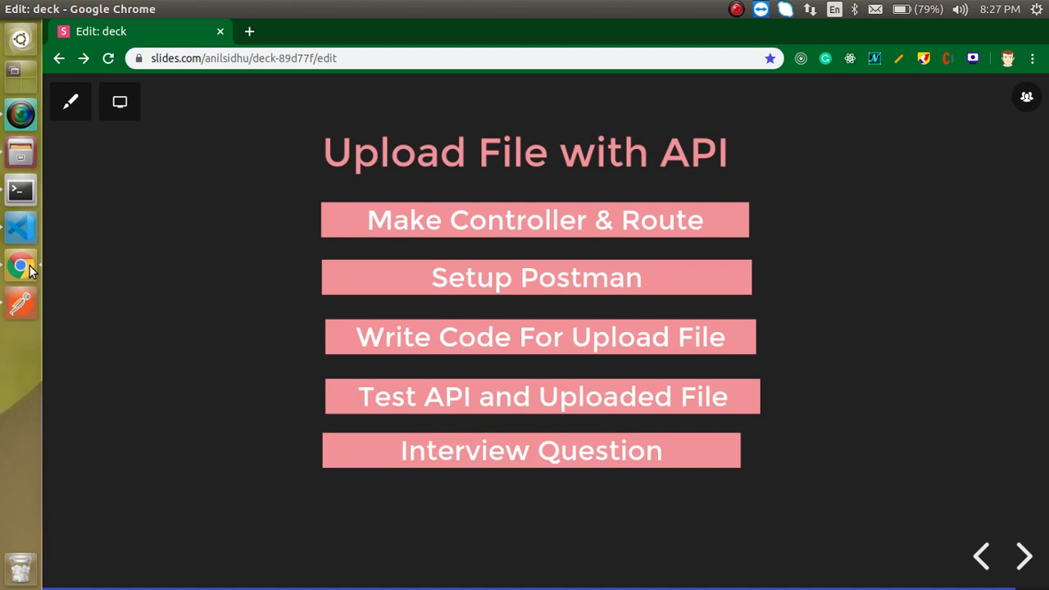
pyautogui.moveTo(21, 151)
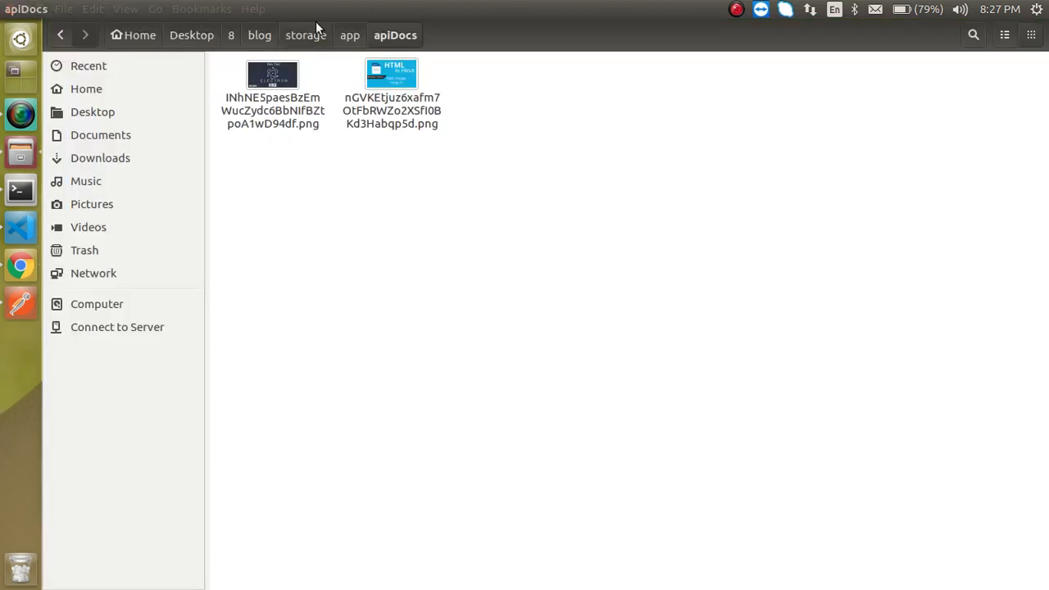
pyautogui.moveTo(21, 304)
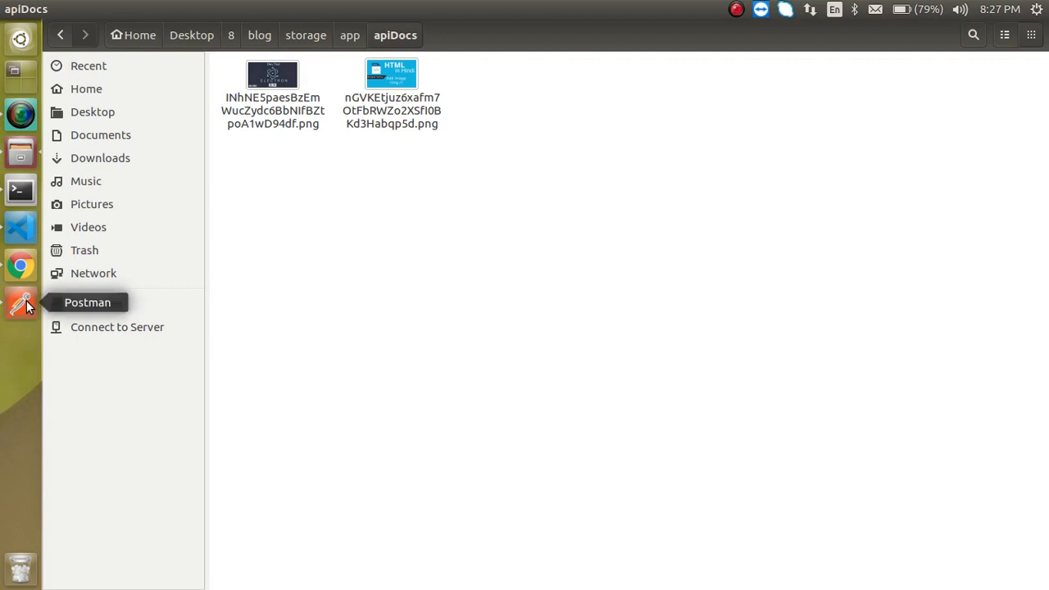
# - Return from Files to Postman to view the latest upload response
pyautogui.click(20, 304)
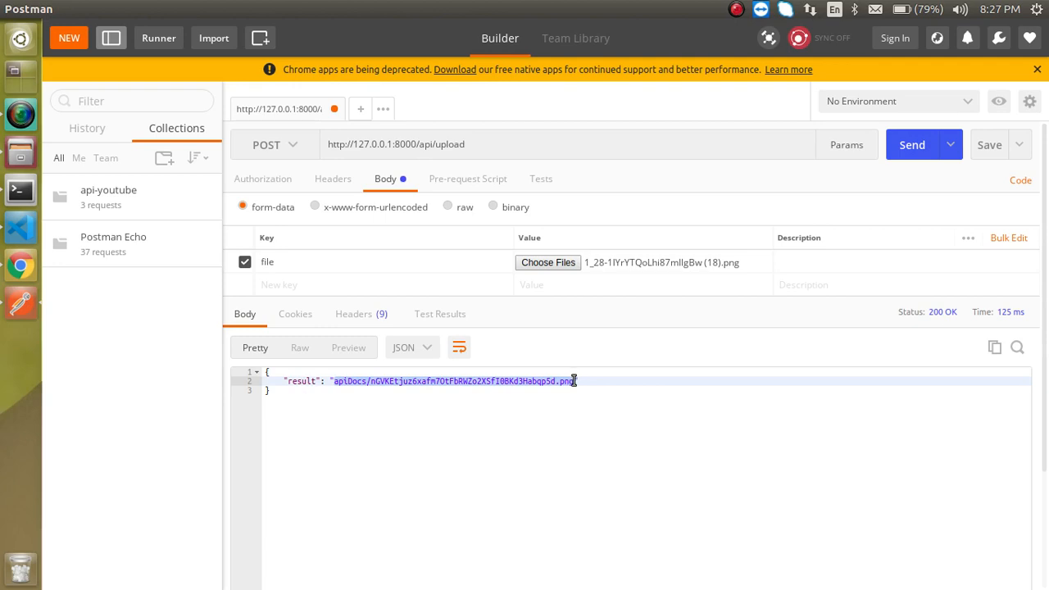
# - Highlight the returned apiDocs file path in Postman's JSON response
pyautogui.click(434, 381)
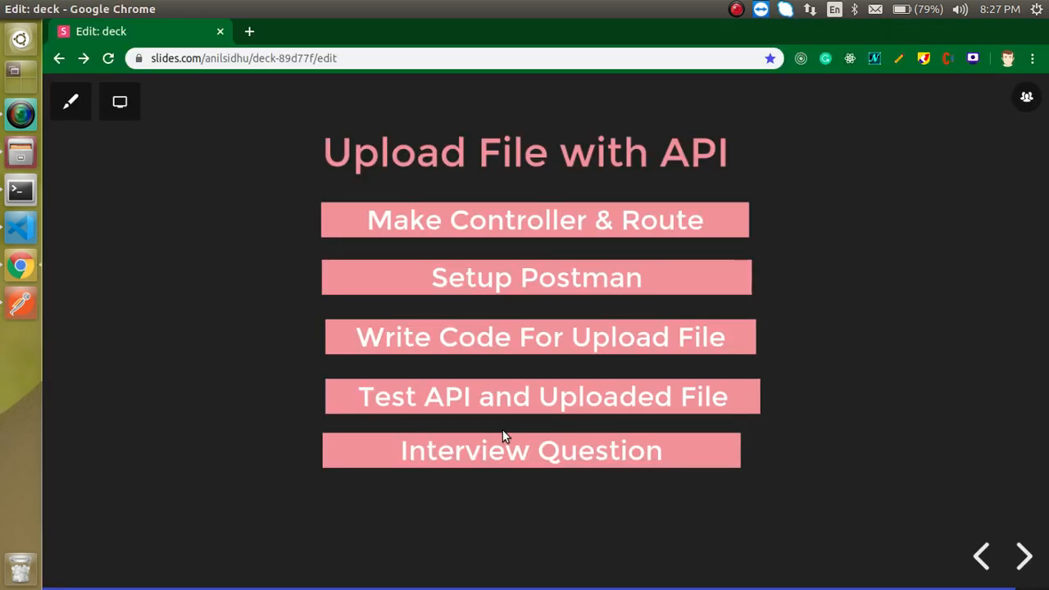
pyautogui.moveTo(33, 179)
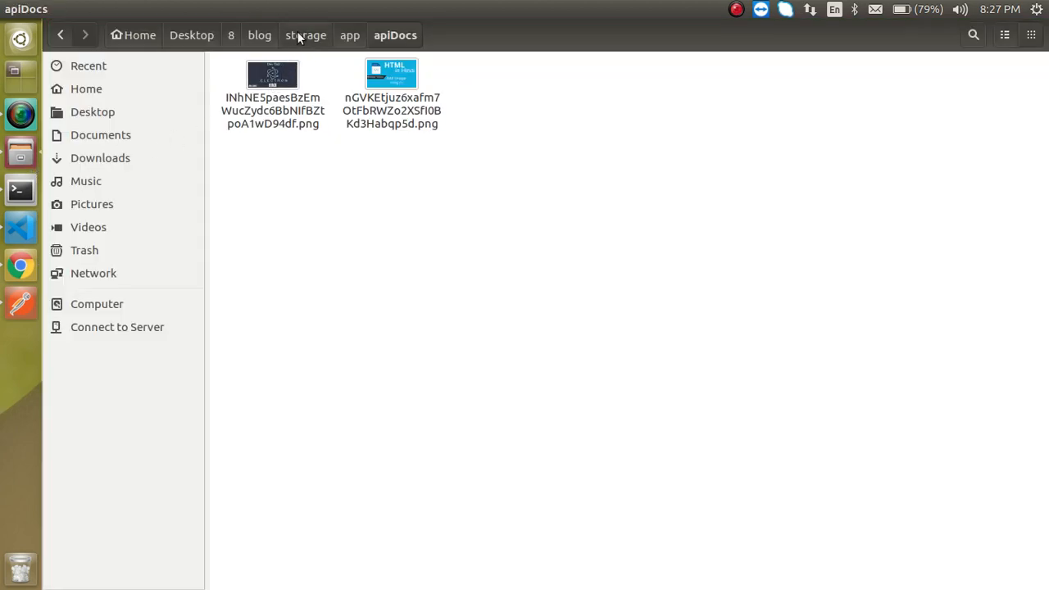
# - Browse storage, apiDocs and the blog folder via the path bar, ending in storage/app
pyautogui.click(306, 34)
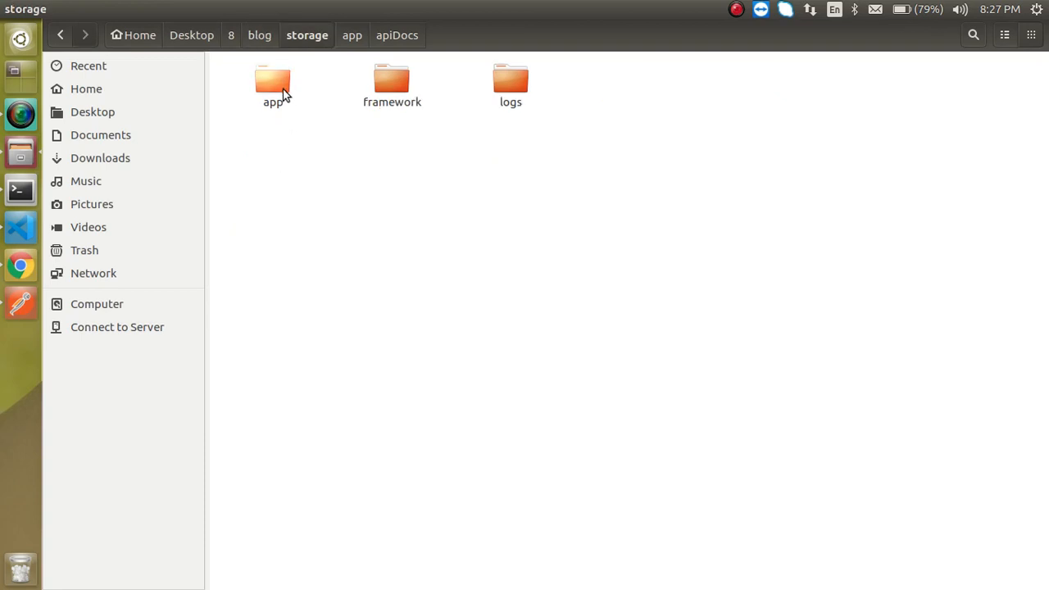
pyautogui.click(397, 35)
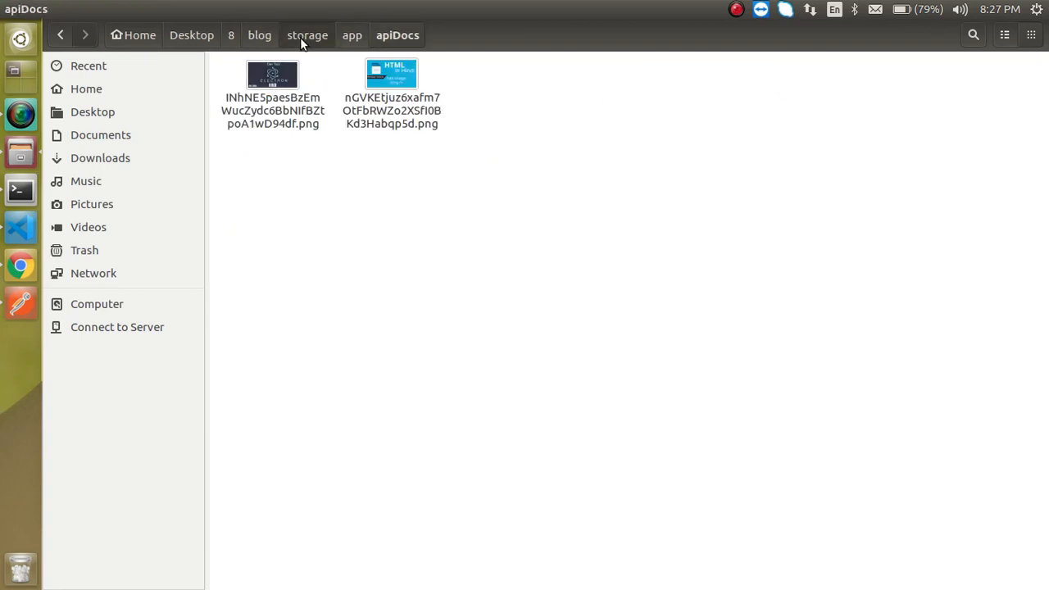
pyautogui.click(308, 34)
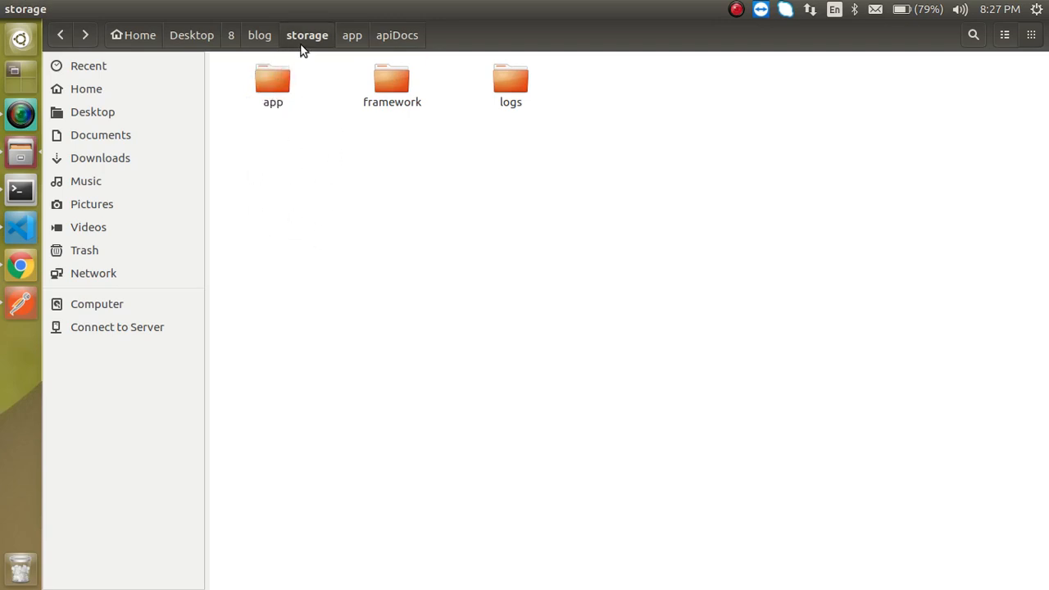
pyautogui.click(259, 34)
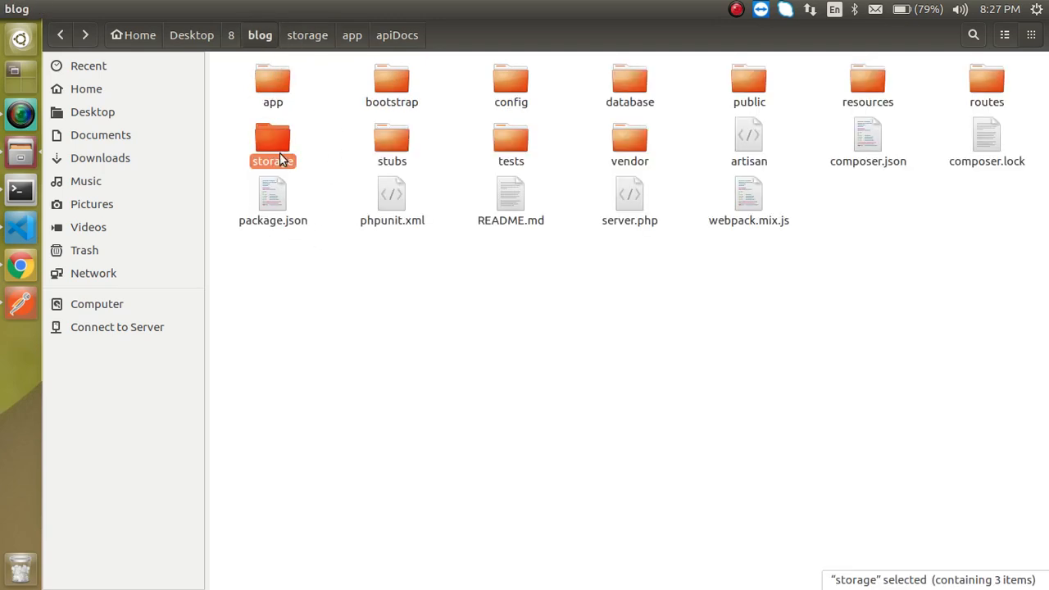
pyautogui.click(351, 35)
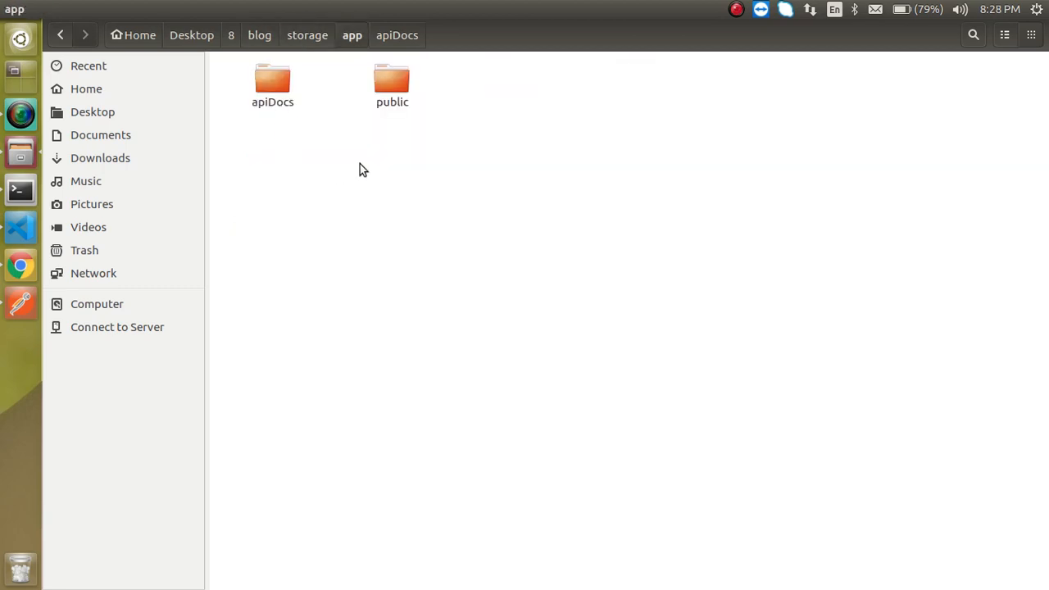